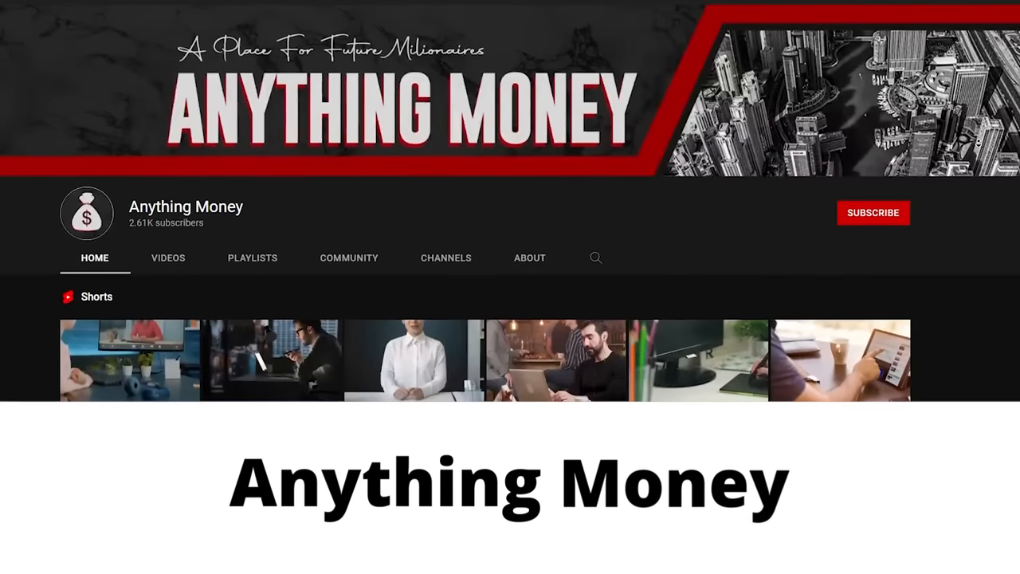
Step: Scroll the Google results and open the official Twitch website from the Twitch.tv result
{"action": "scroll", "scroll_direction": "down", "scroll_amount": 3}
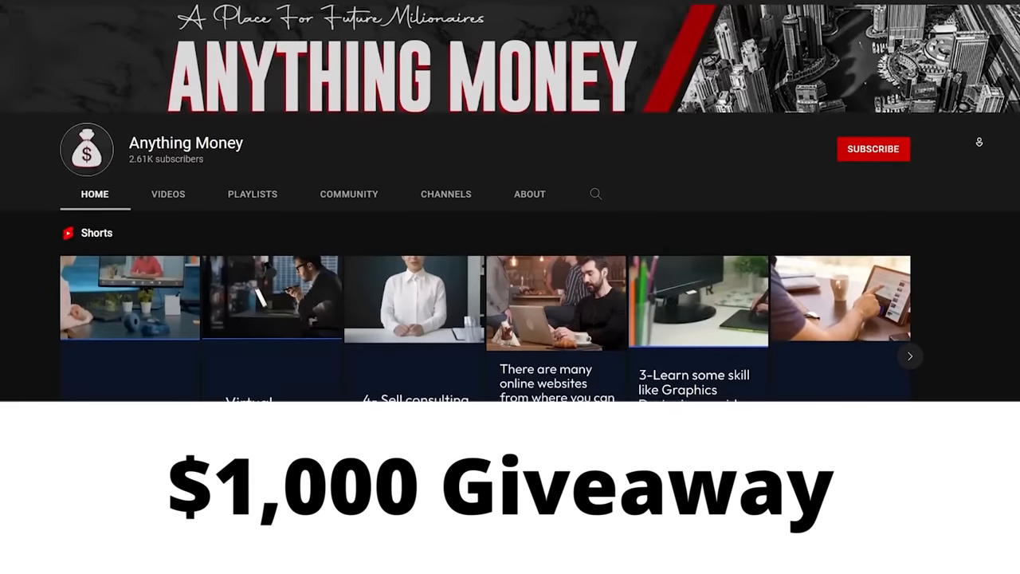
{"action": "scroll", "scroll_direction": "down", "scroll_amount": 3}
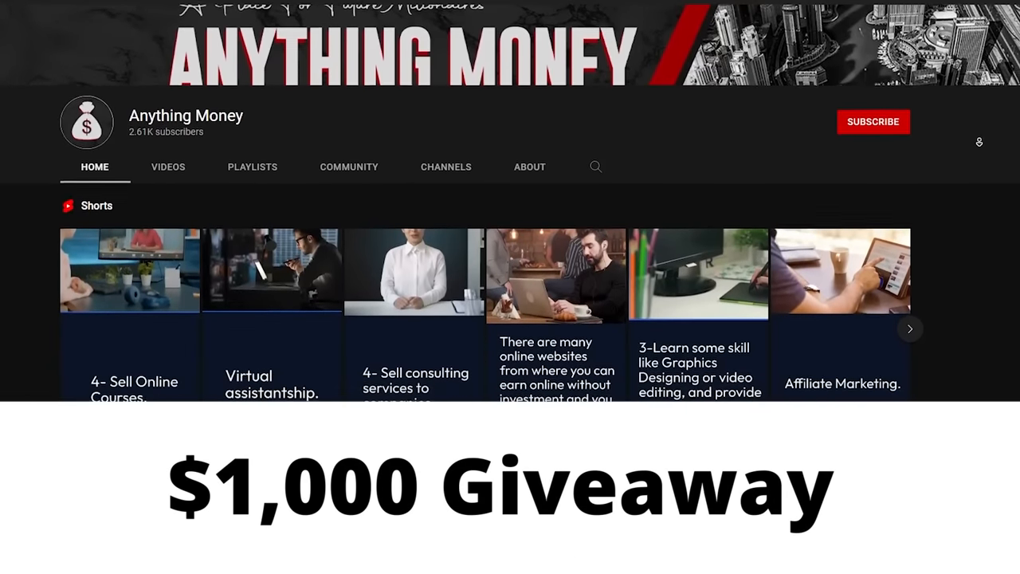
{"action": "scroll", "scroll_direction": "down", "scroll_amount": 3}
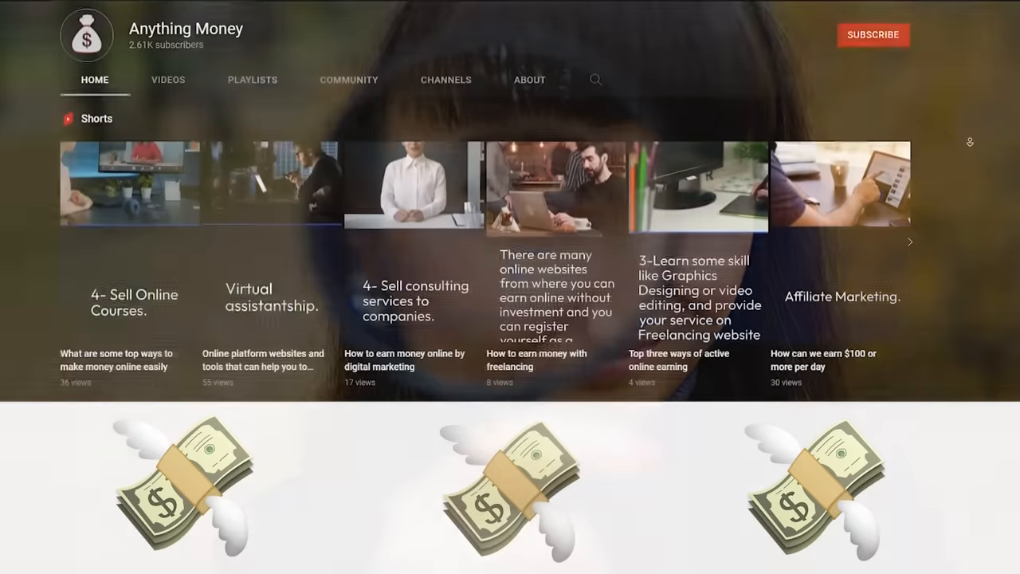
{"action": "scroll", "scroll_direction": "down", "scroll_amount": 3}
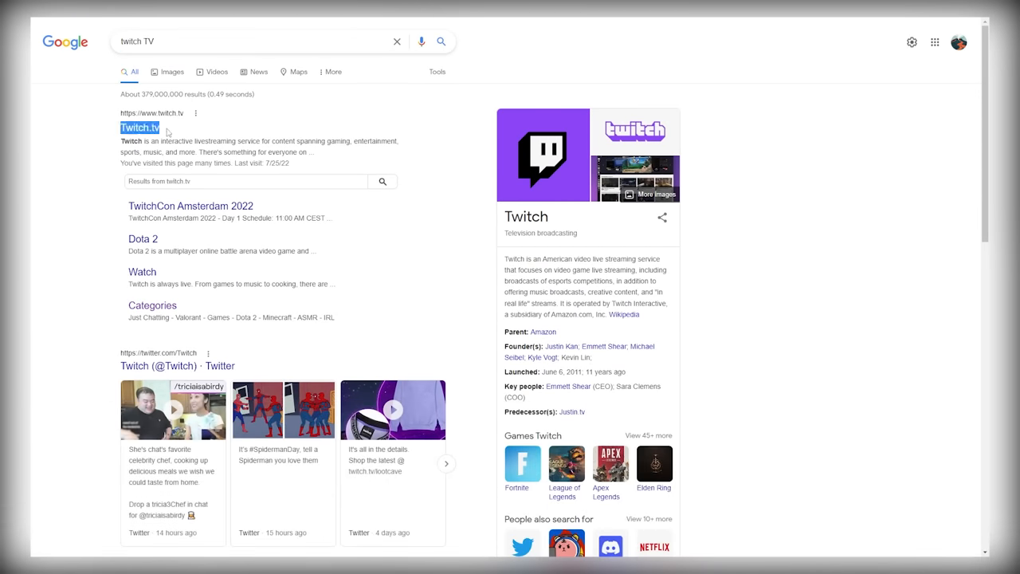
{"action": "left_click", "coordinate": [140, 127]}
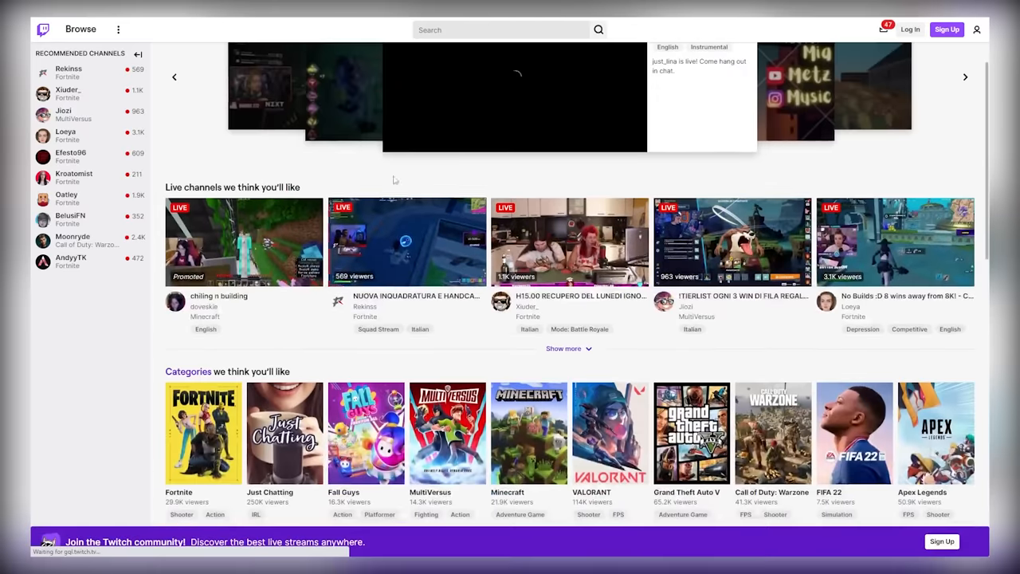
Step: Scroll down the Twitch home page to look over its recommended channels
{"action": "scroll", "scroll_direction": "down", "scroll_amount": 3}
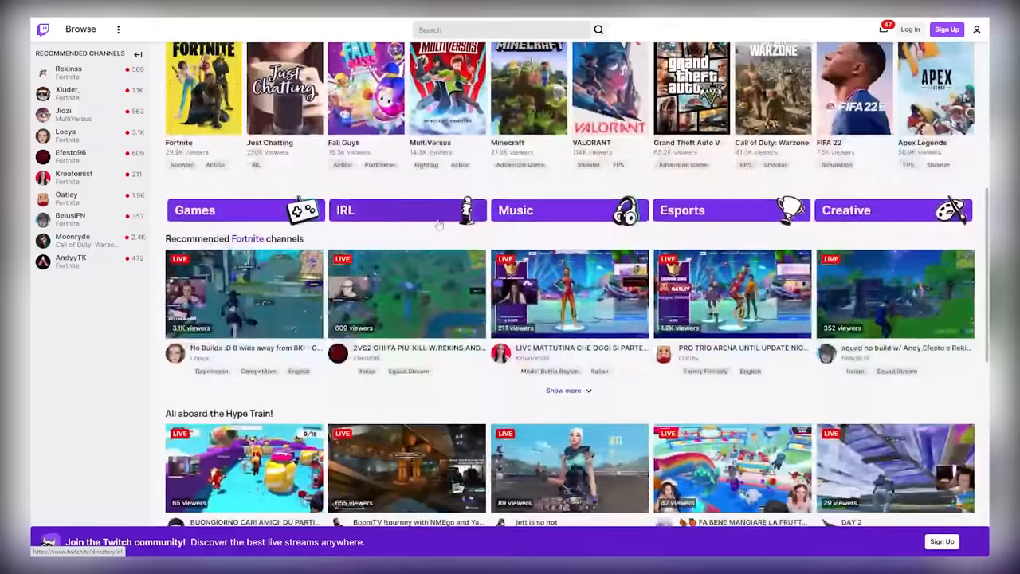
{"action": "scroll", "scroll_direction": "down", "scroll_amount": 3}
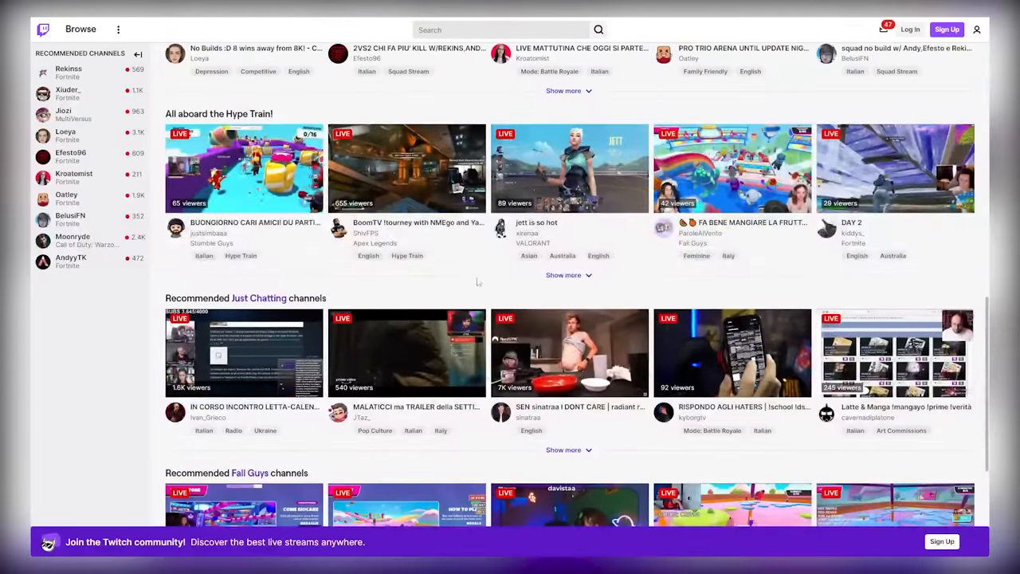
{"action": "scroll", "scroll_direction": "down", "scroll_amount": 3}
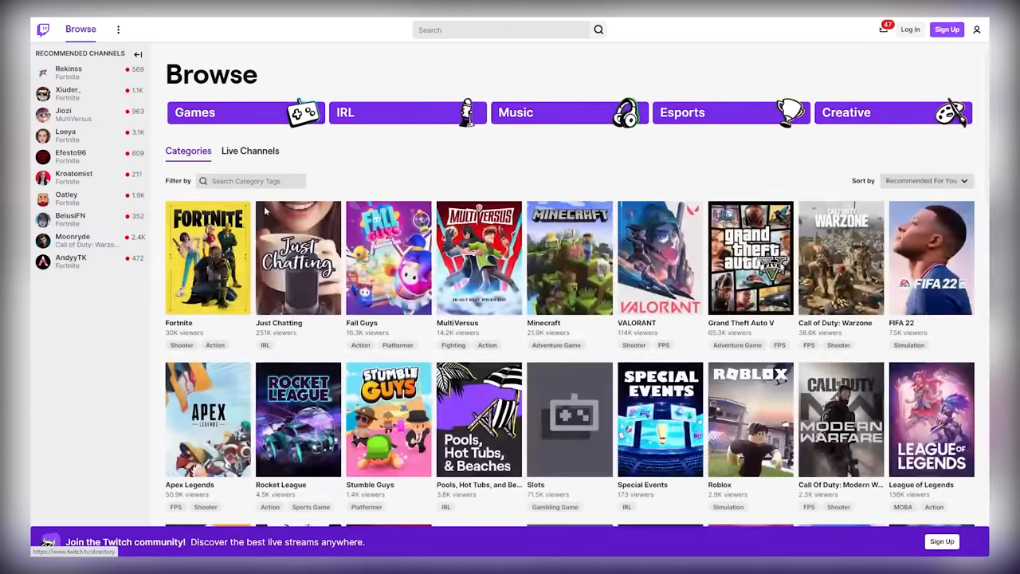
Step: Scroll through the Browse page's Categories grid of games such as Fortnite, Just Chatting and Minecraft
{"action": "scroll", "scroll_direction": "down", "scroll_amount": 3}
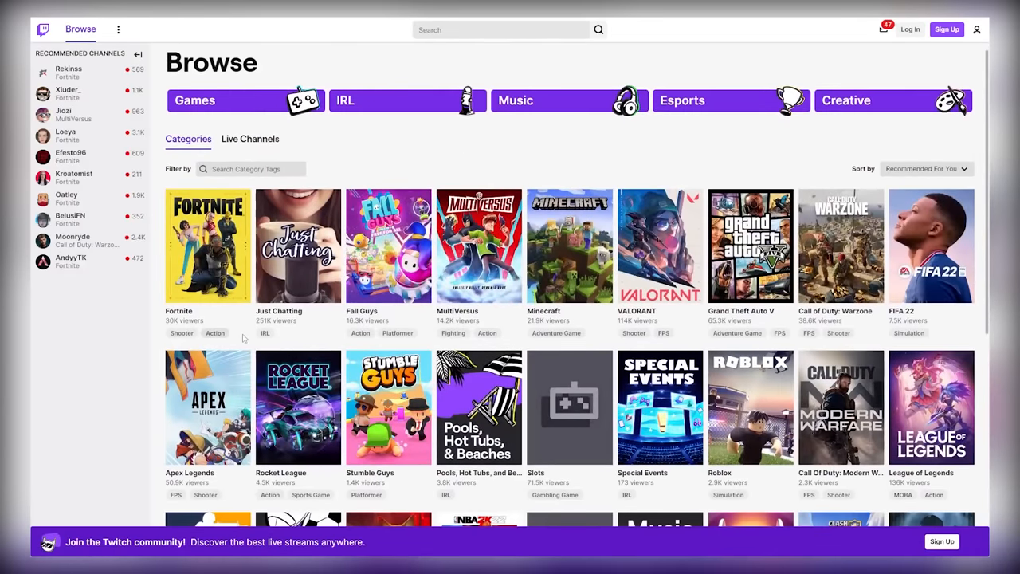
{"action": "scroll", "scroll_direction": "down", "scroll_amount": 3}
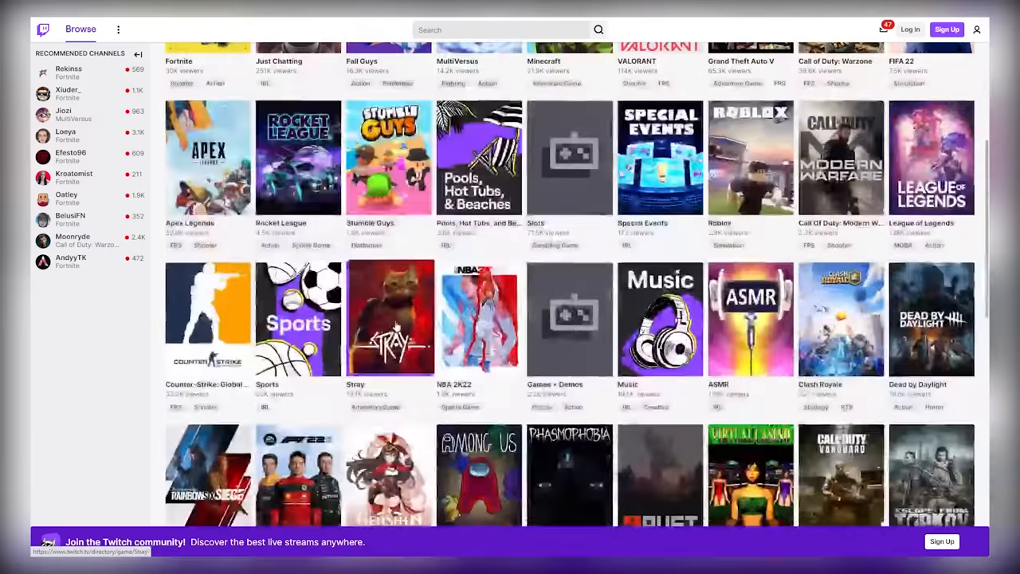
{"action": "scroll", "scroll_direction": "down", "scroll_amount": 3}
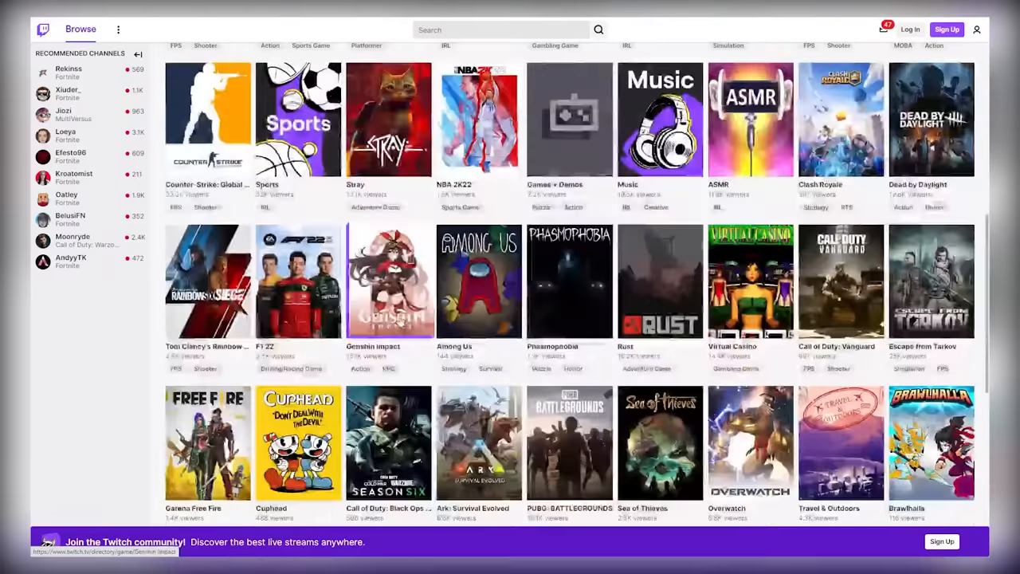
{"action": "scroll", "scroll_direction": "up", "scroll_amount": 3}
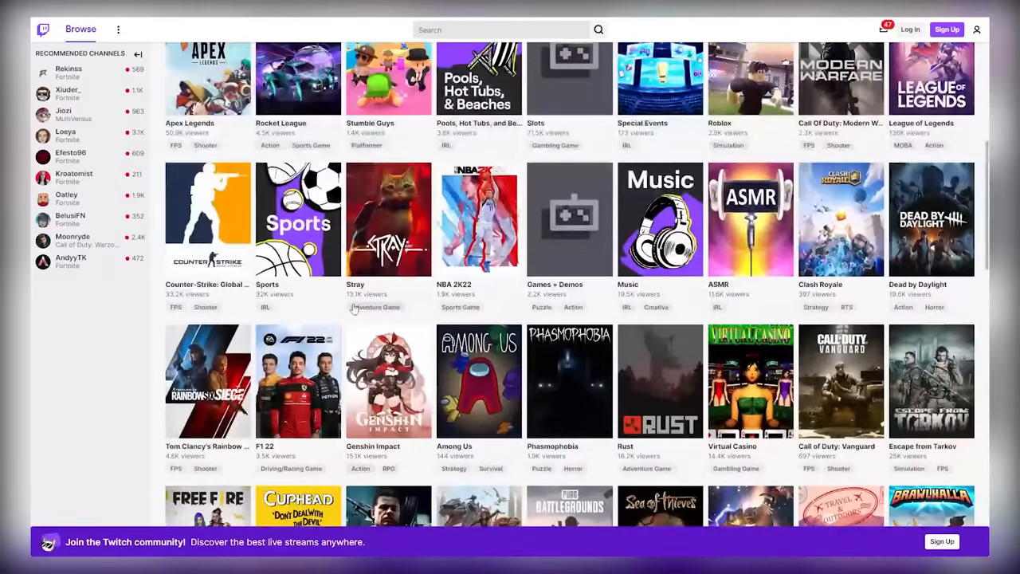
{"action": "scroll", "scroll_direction": "down", "scroll_amount": 3}
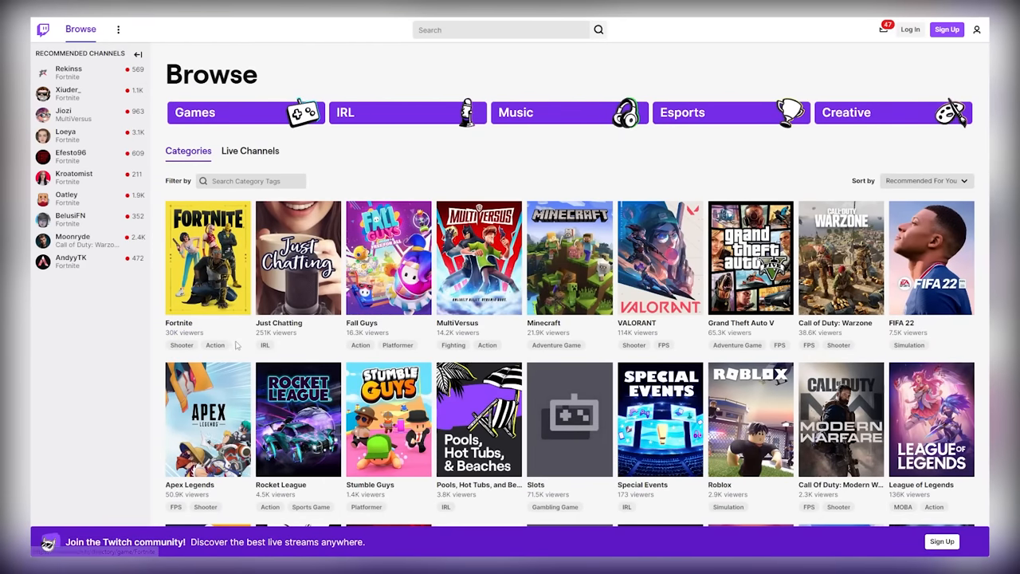
{"action": "mouse_move", "coordinate": [208, 257]}
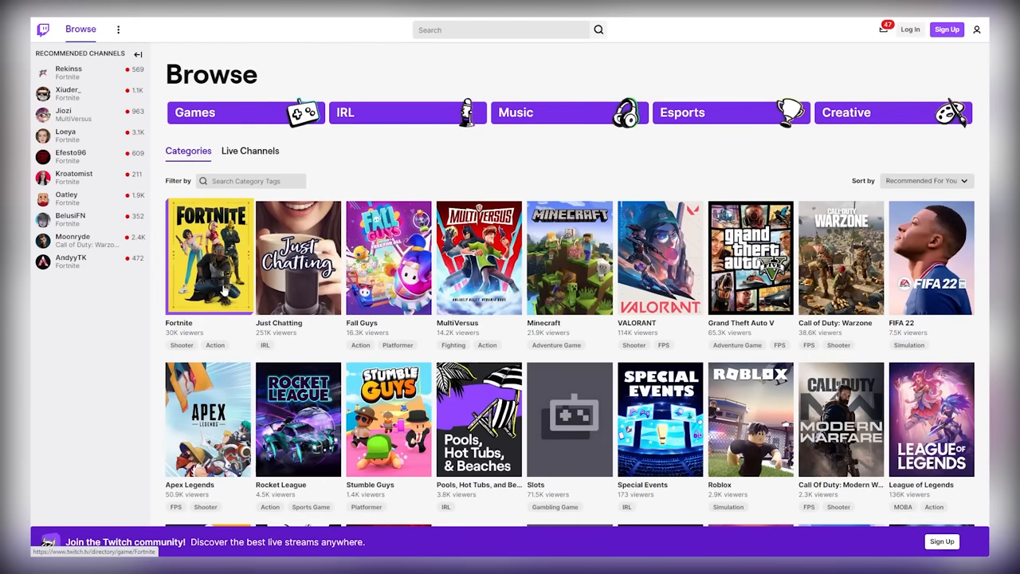
{"action": "mouse_move", "coordinate": [225, 277]}
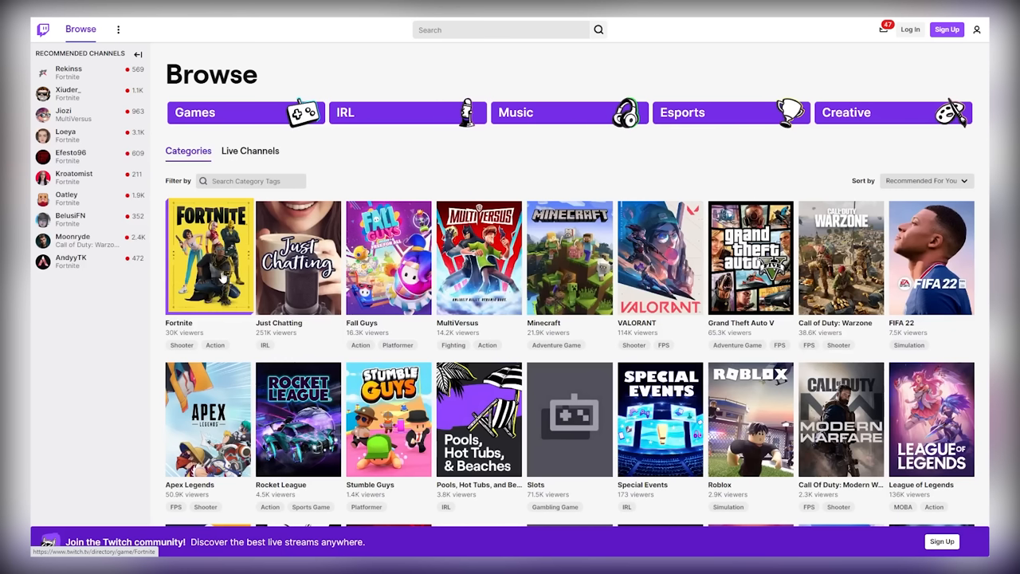
Step: Open the Fortnite category and scroll through its Live Channels list
{"action": "left_click", "coordinate": [207, 257]}
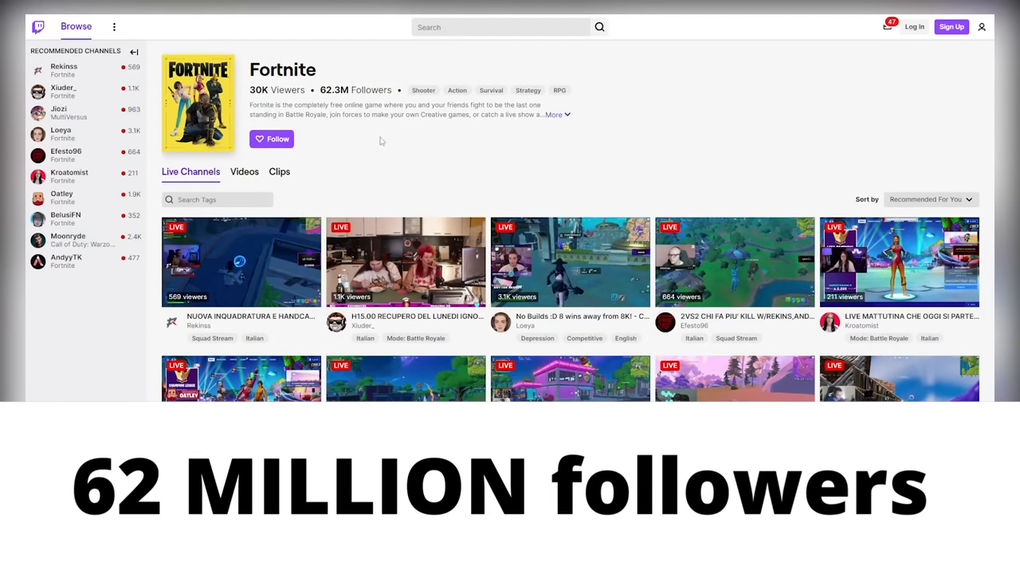
{"action": "scroll", "scroll_direction": "down", "scroll_amount": 3}
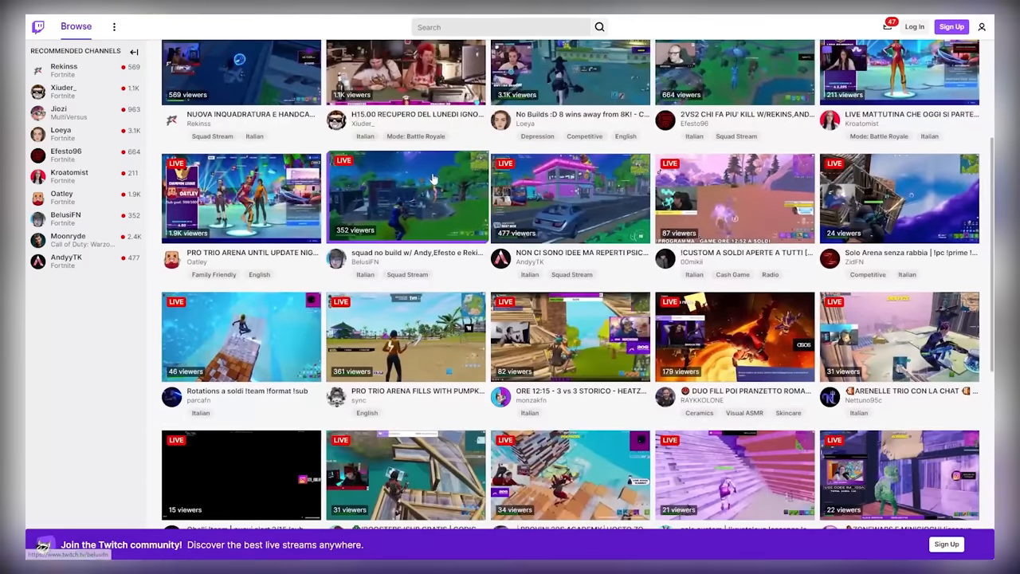
{"action": "scroll", "scroll_direction": "down", "scroll_amount": 3}
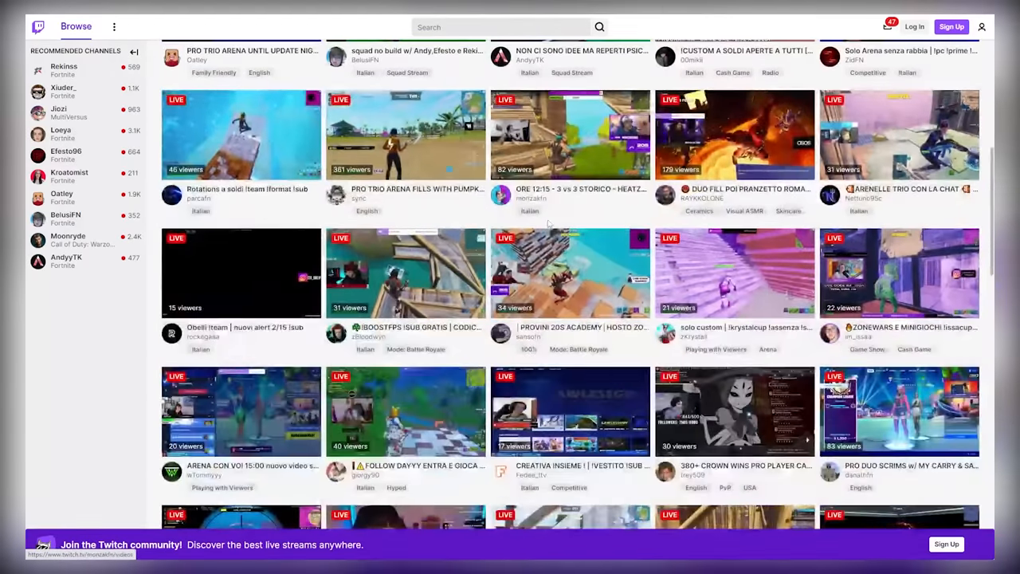
{"action": "scroll", "scroll_direction": "down", "scroll_amount": 3}
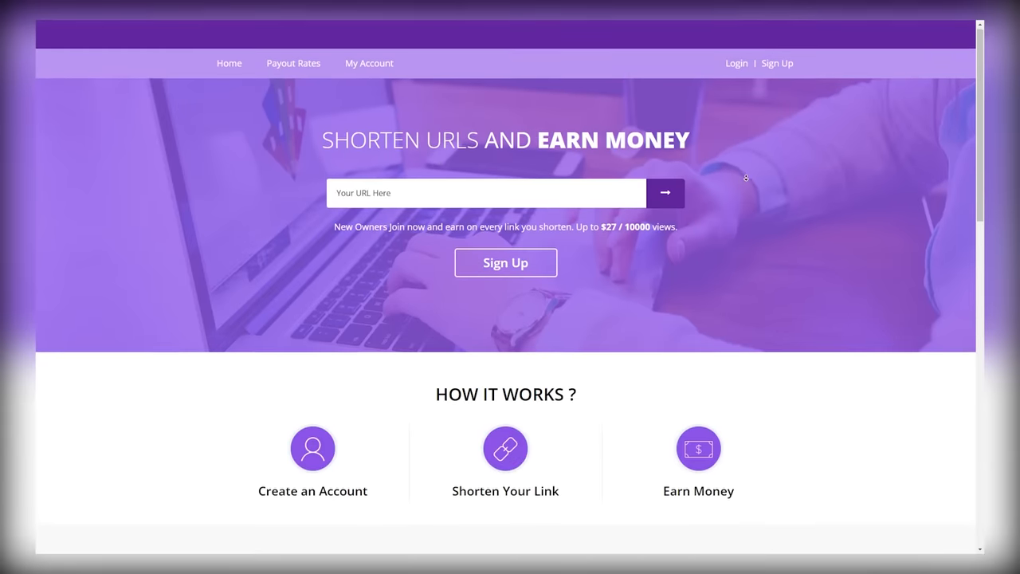
Step: Scroll through oke.io's How It Works section, highlighting the Create an Account step
{"action": "scroll", "scroll_direction": "down", "scroll_amount": 3}
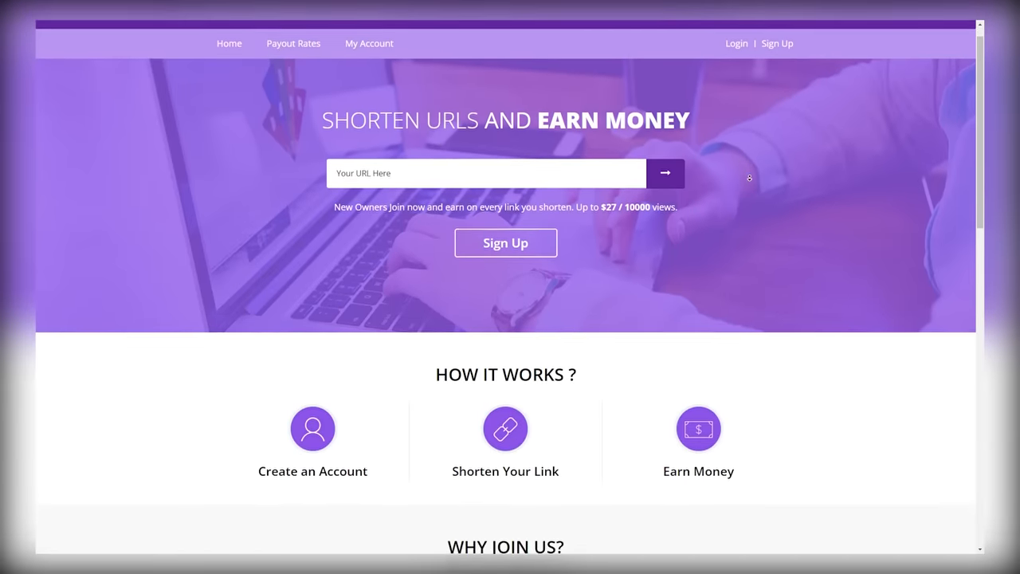
{"action": "scroll", "scroll_direction": "down", "scroll_amount": 3}
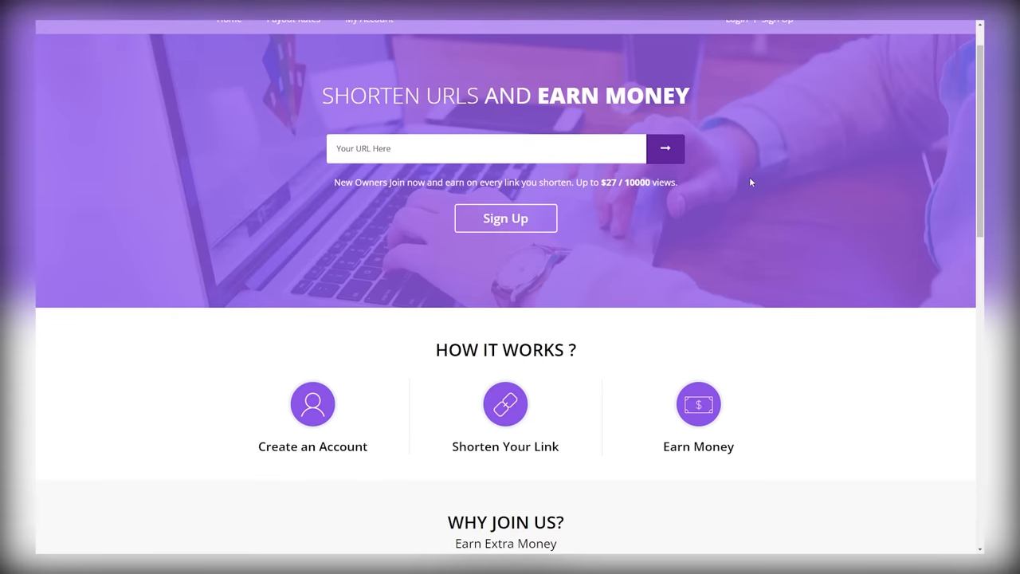
{"action": "scroll", "scroll_direction": "down", "scroll_amount": 3}
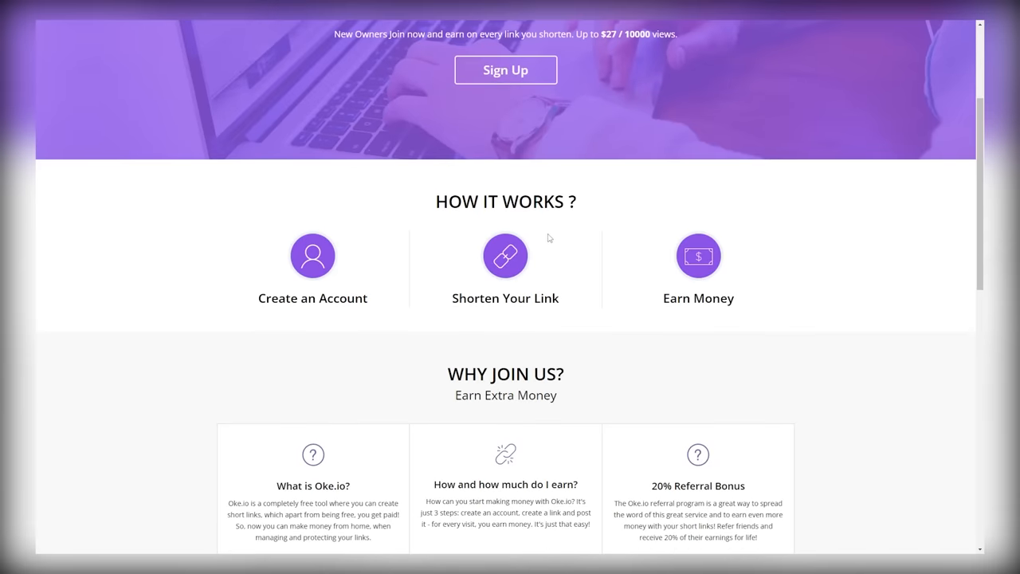
{"action": "double_click", "coordinate": [312, 297]}
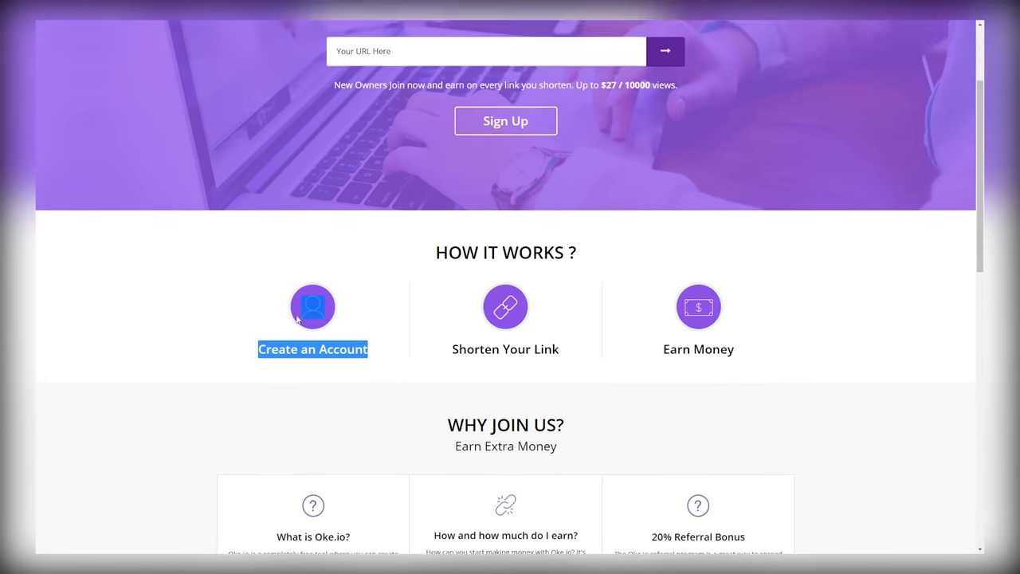
{"action": "scroll", "scroll_direction": "down", "scroll_amount": 3}
{"action": "type", "text": "https://www.twitch.tv/loeya"}
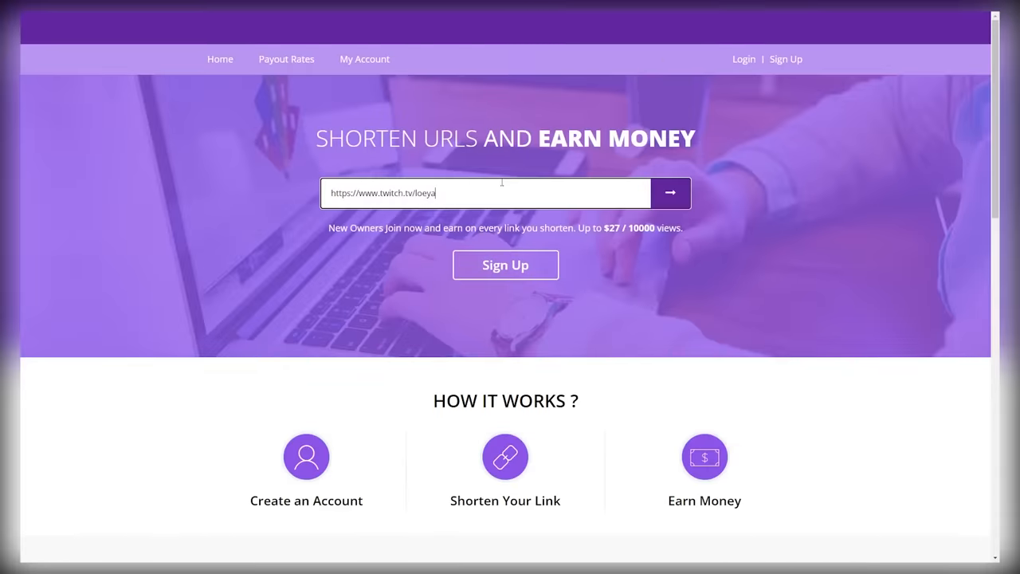
{"action": "triple_click", "coordinate": [383, 193]}
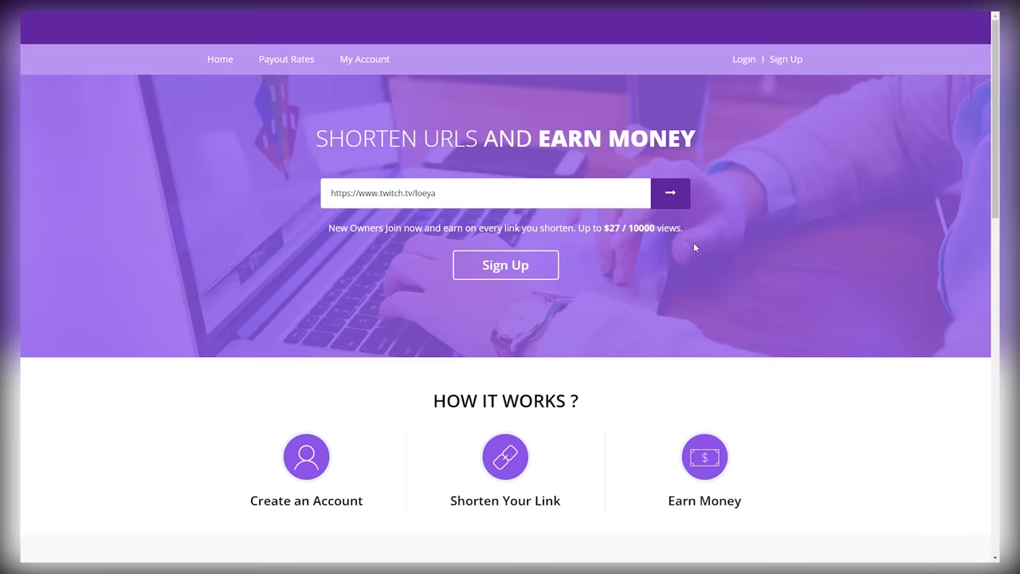
{"action": "scroll", "scroll_direction": "down", "scroll_amount": 3}
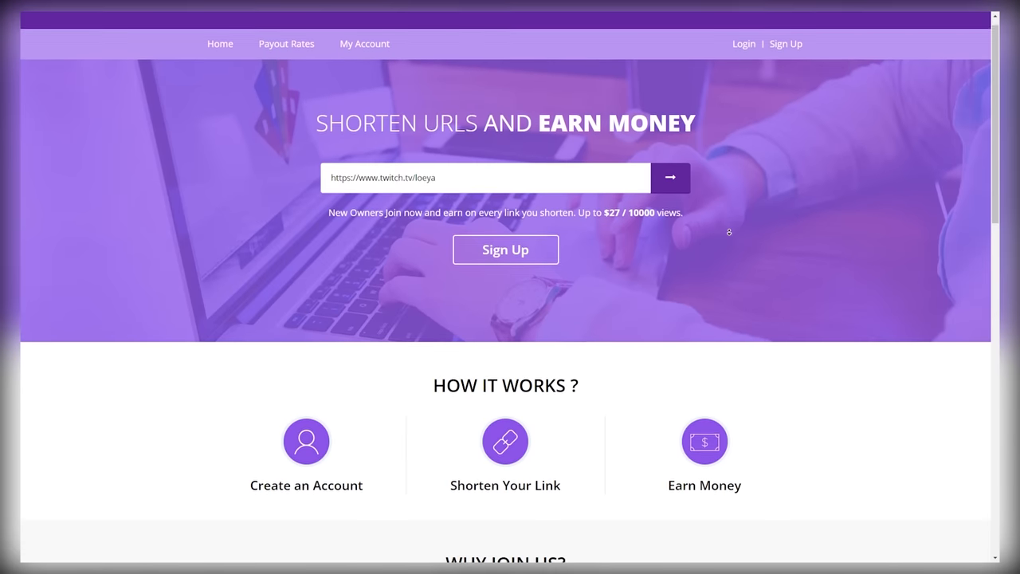
{"action": "scroll", "scroll_direction": "down", "scroll_amount": 3}
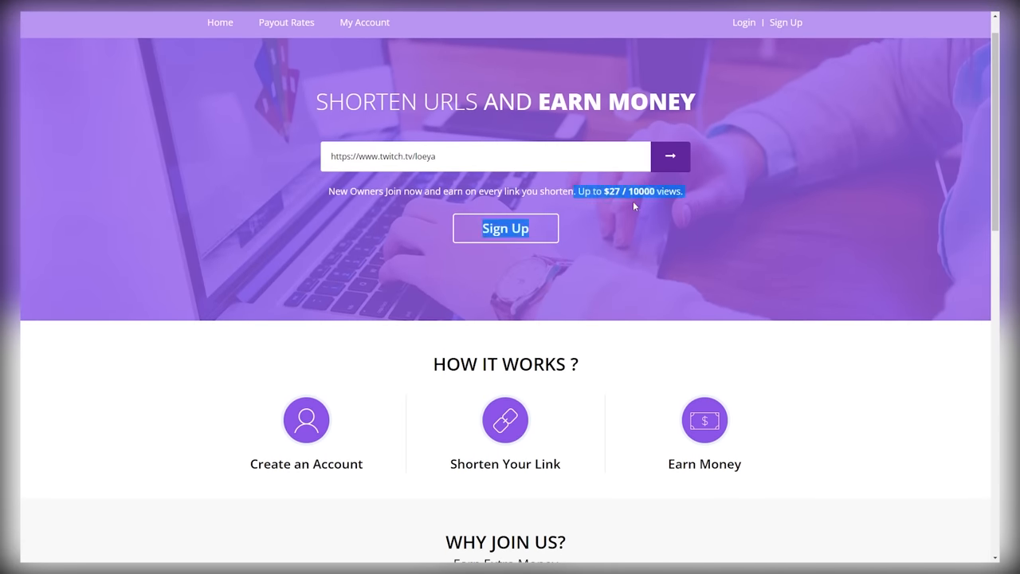
{"action": "scroll", "scroll_direction": "down", "scroll_amount": 3}
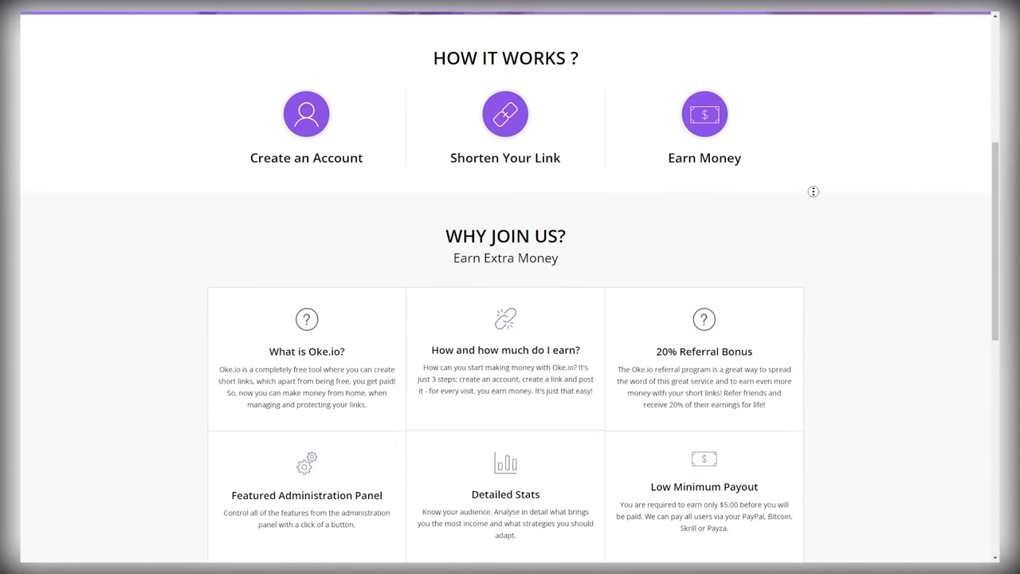
{"action": "scroll", "scroll_direction": "down", "scroll_amount": 3}
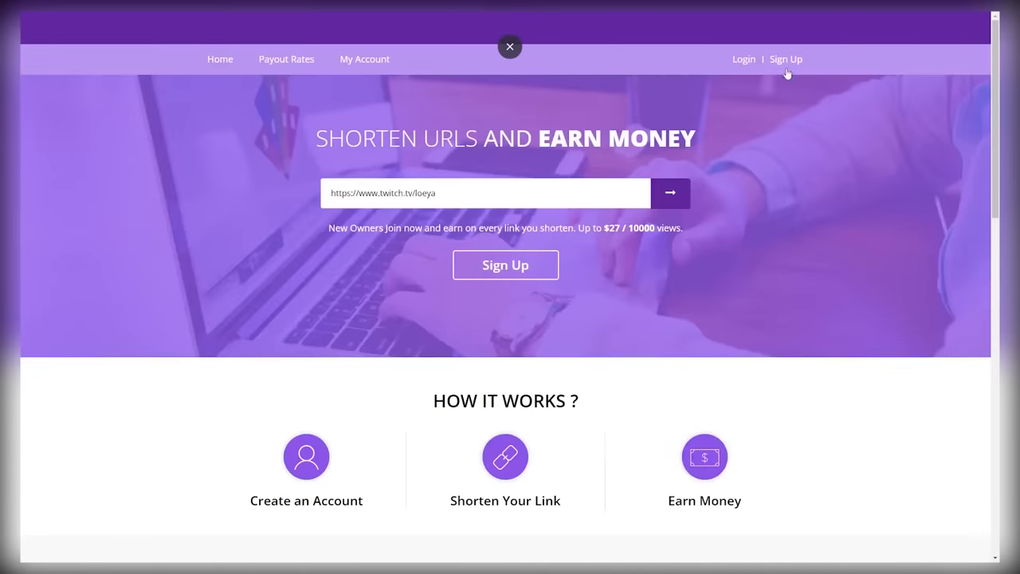
Step: Open the Payout Rates page and highlight entries in the earnings-per-1000-views table
{"action": "left_click", "coordinate": [287, 59]}
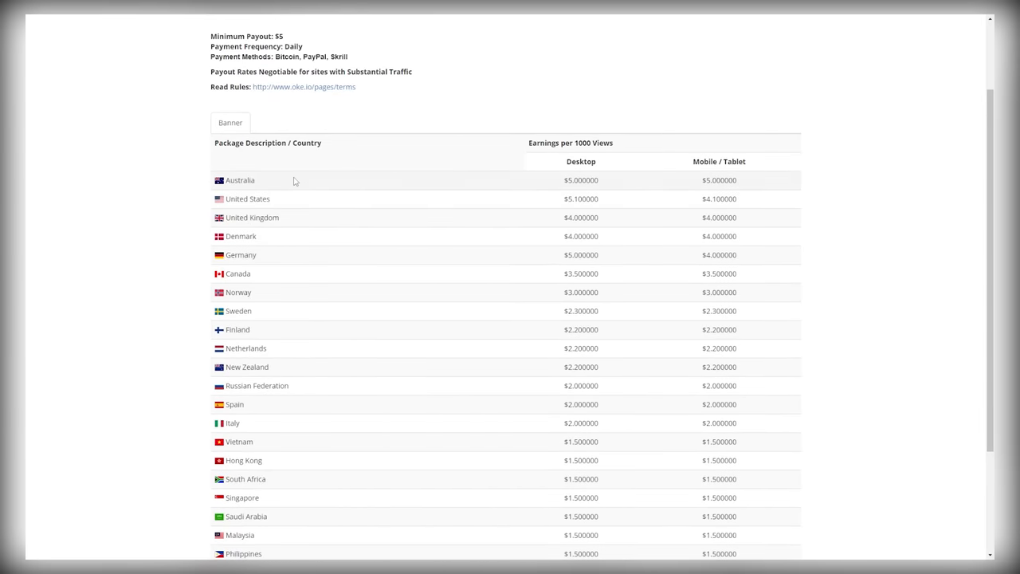
{"action": "double_click", "coordinate": [242, 255]}
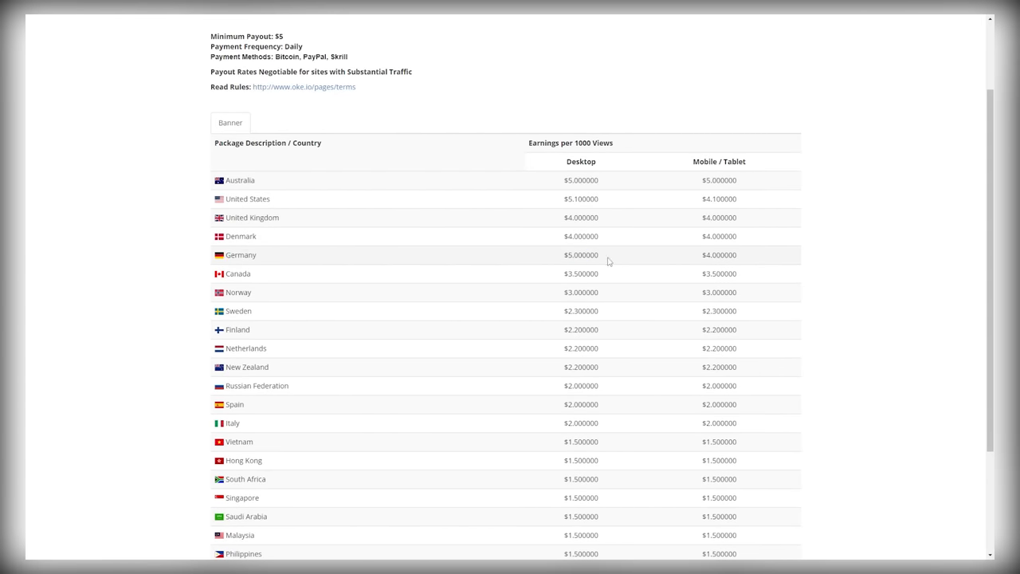
{"action": "double_click", "coordinate": [580, 255]}
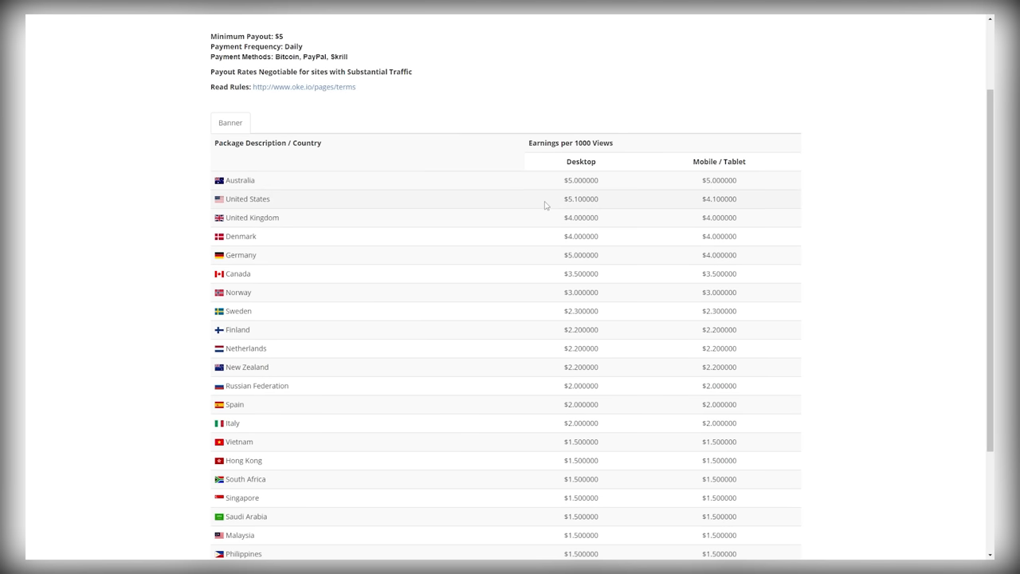
{"action": "mouse_move", "coordinate": [580, 210]}
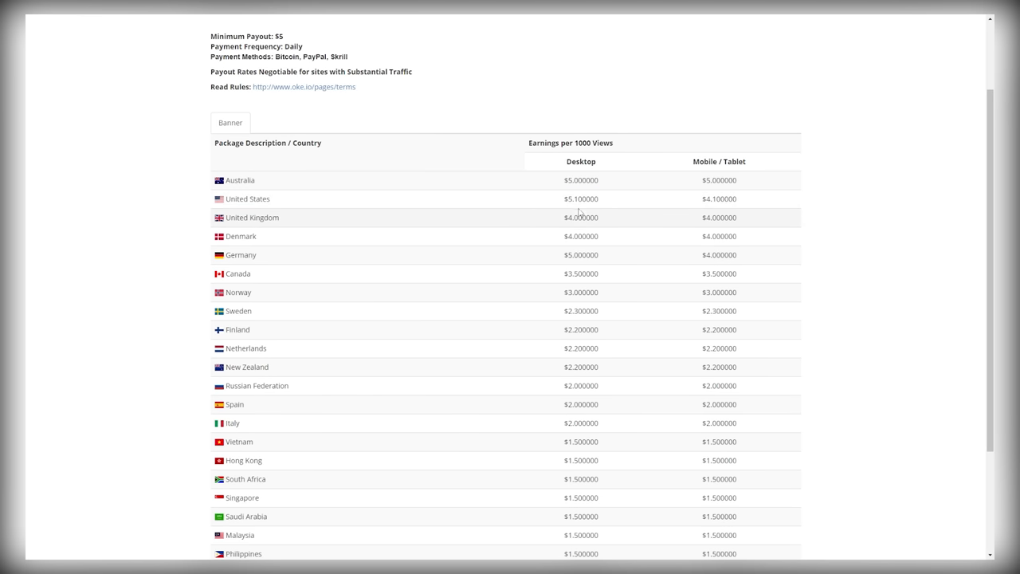
Step: Scroll through the country earnings table and back up toward the site stats
{"action": "scroll", "scroll_direction": "down", "scroll_amount": 3}
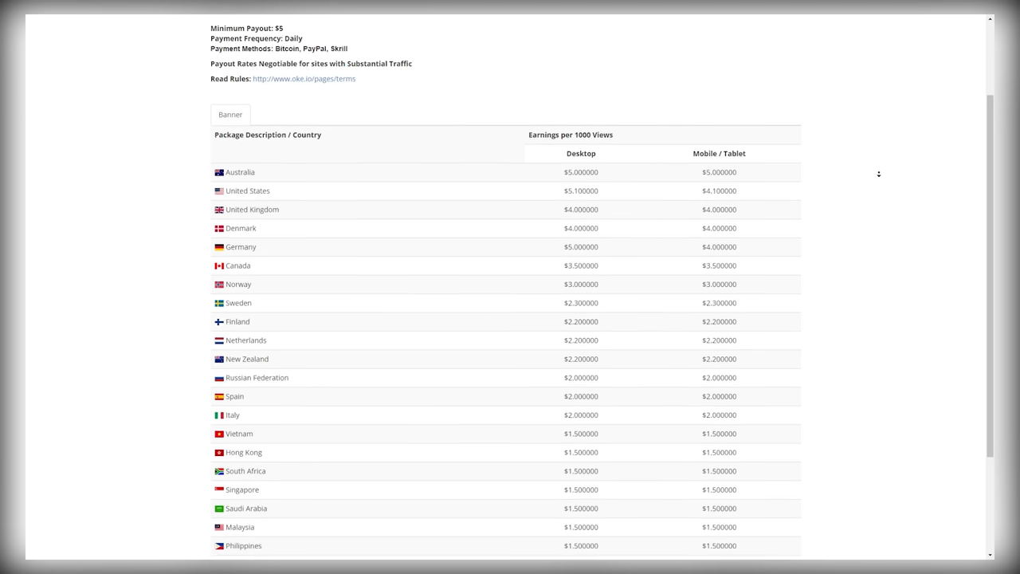
{"action": "scroll", "scroll_direction": "down", "scroll_amount": 3}
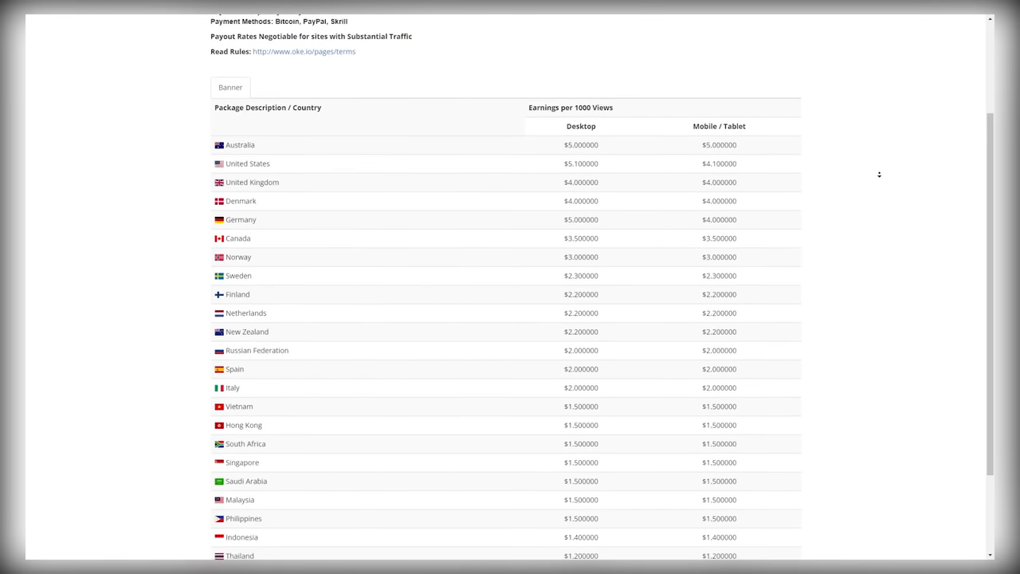
{"action": "scroll", "scroll_direction": "down", "scroll_amount": 3}
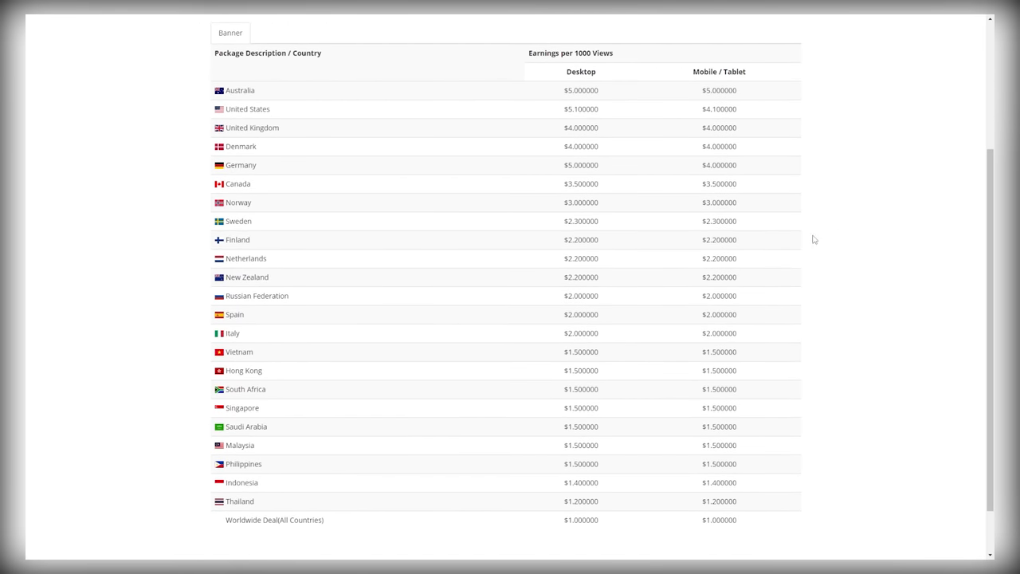
{"action": "scroll", "scroll_direction": "up", "scroll_amount": 3}
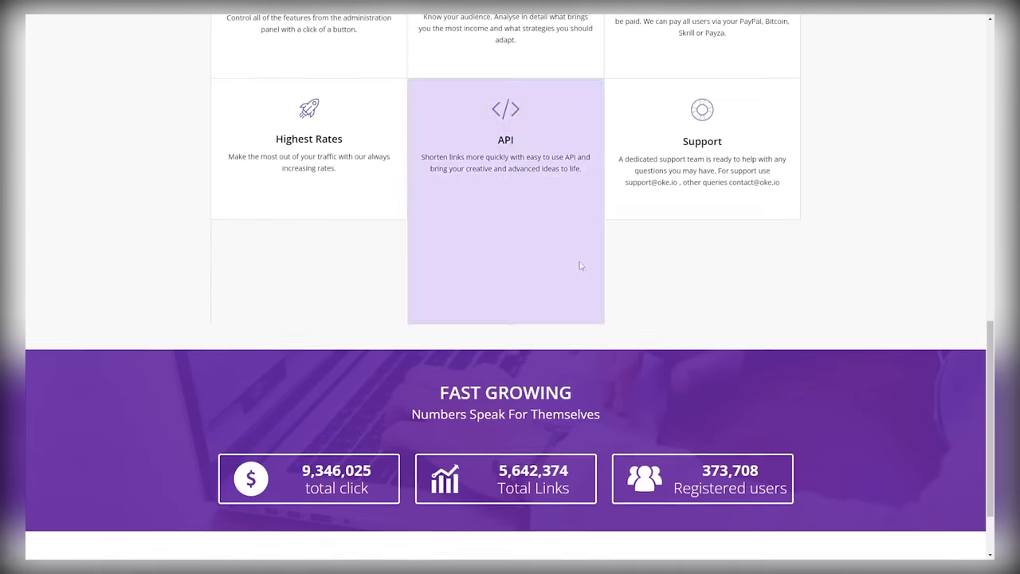
Step: Scroll down to the Fast Growing statistics and payment logos, then back to the top
{"action": "scroll", "scroll_direction": "down", "scroll_amount": 3}
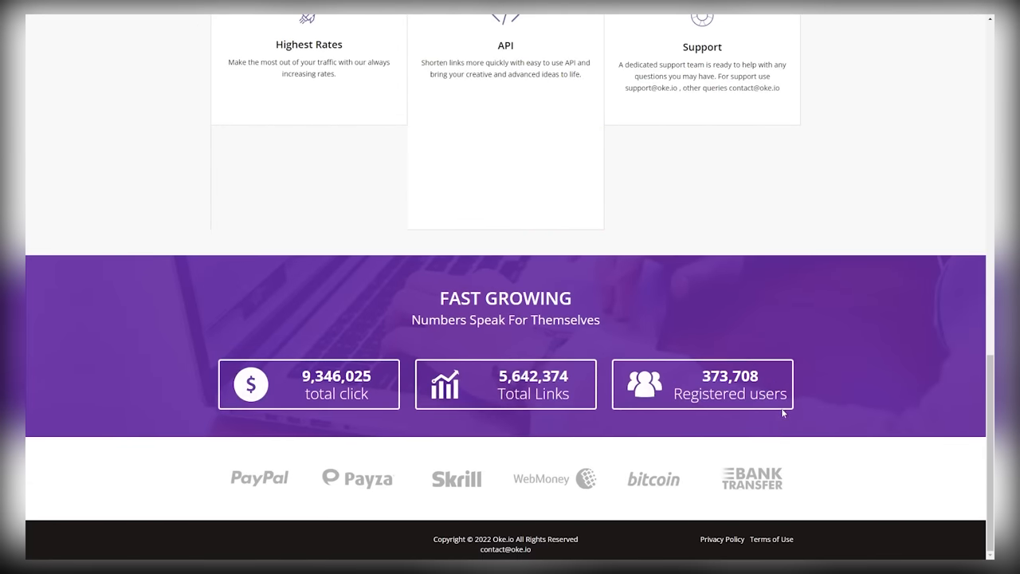
{"action": "mouse_move", "coordinate": [803, 412]}
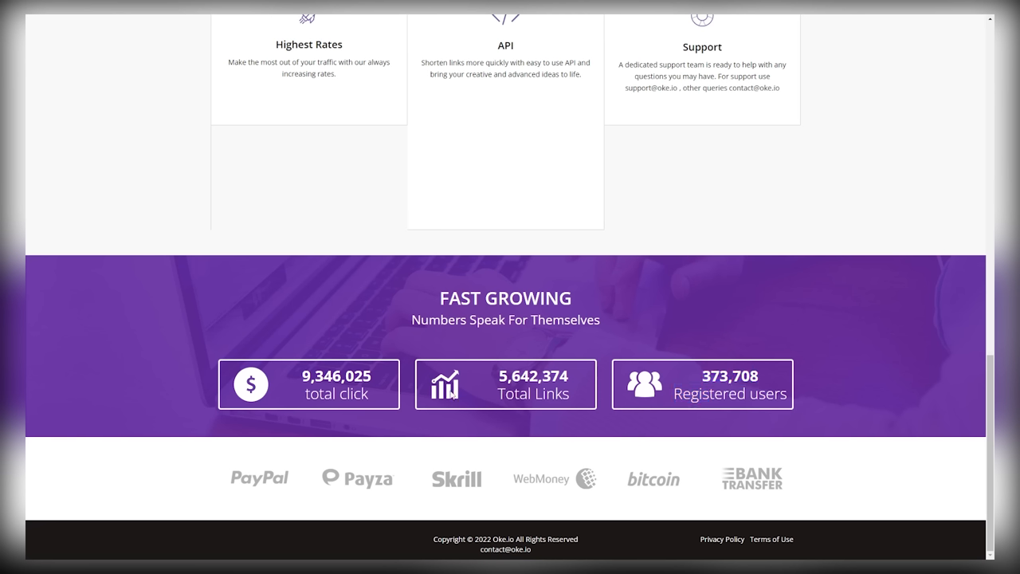
{"action": "mouse_move", "coordinate": [370, 431]}
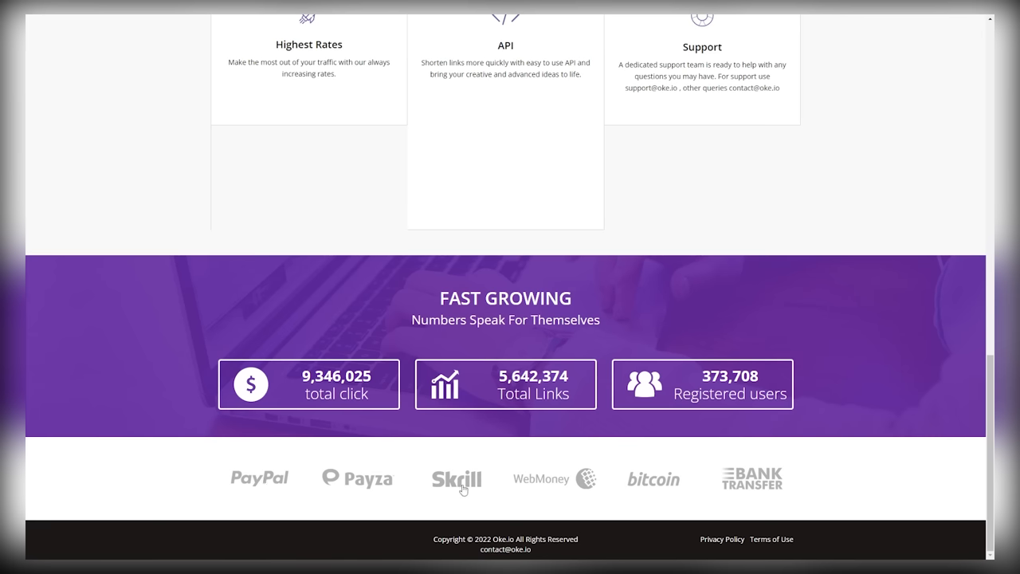
{"action": "mouse_move", "coordinate": [761, 498]}
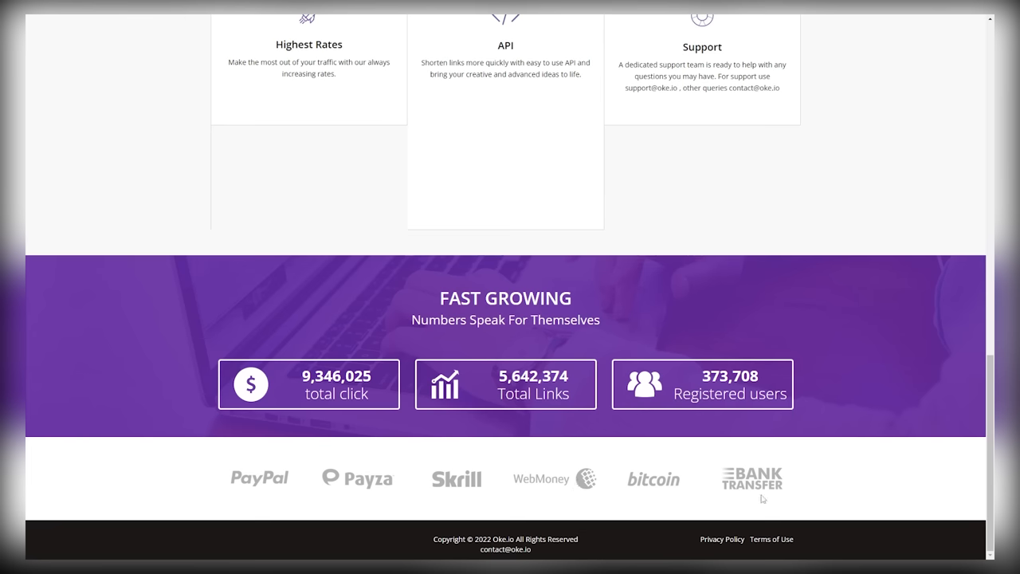
{"action": "mouse_move", "coordinate": [800, 419]}
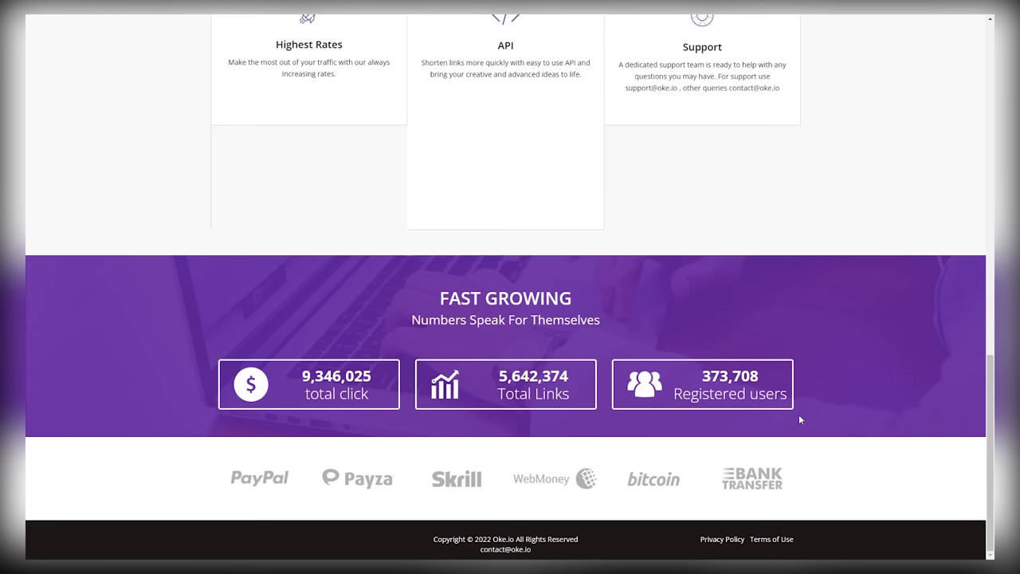
{"action": "scroll", "scroll_direction": "up", "scroll_amount": 3}
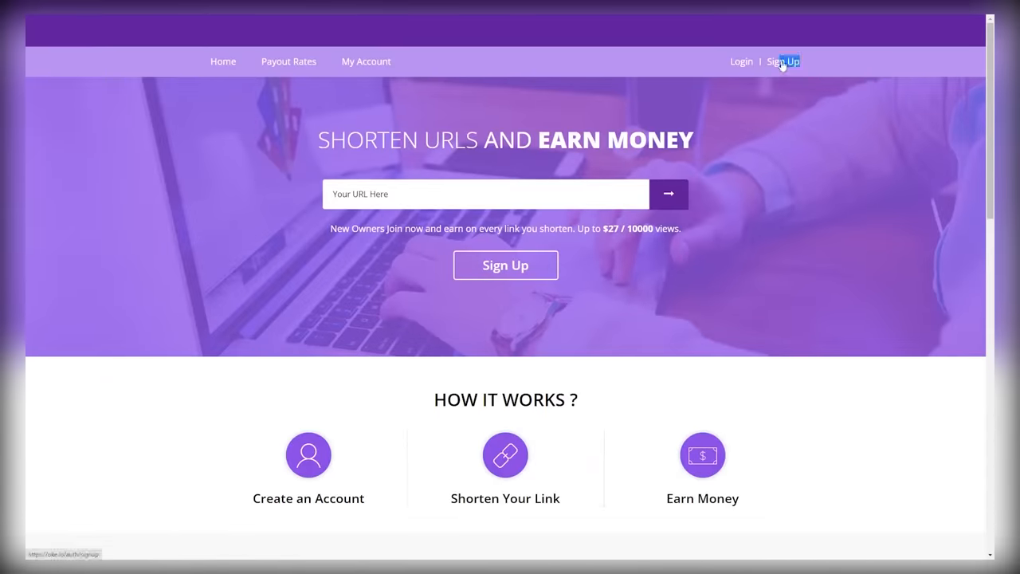
Step: Open the Sign Up registration form, tick 'I'm not a robot' and answer the reCAPTCHA image challenge
{"action": "left_click", "coordinate": [781, 61]}
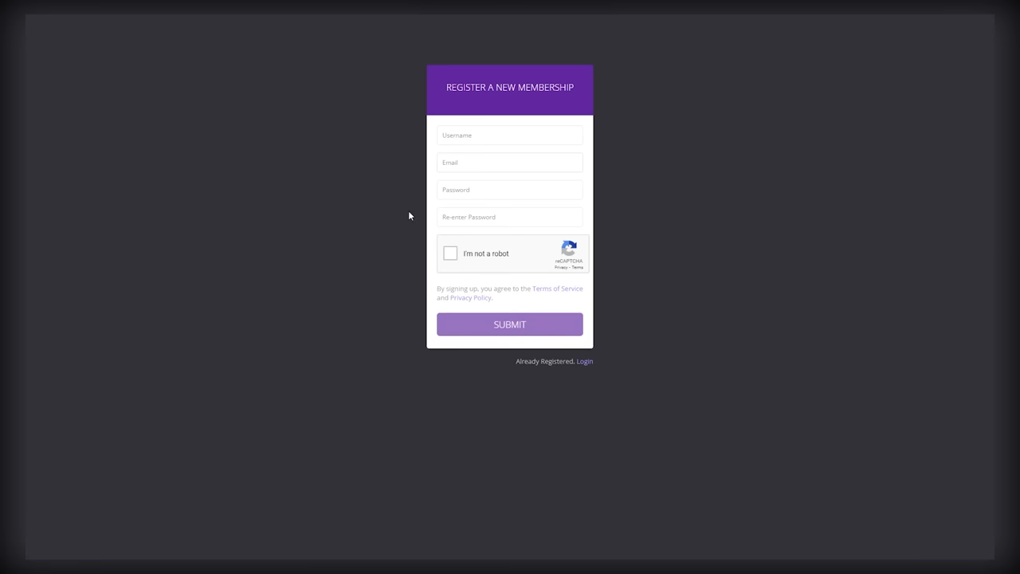
{"action": "mouse_move", "coordinate": [529, 171]}
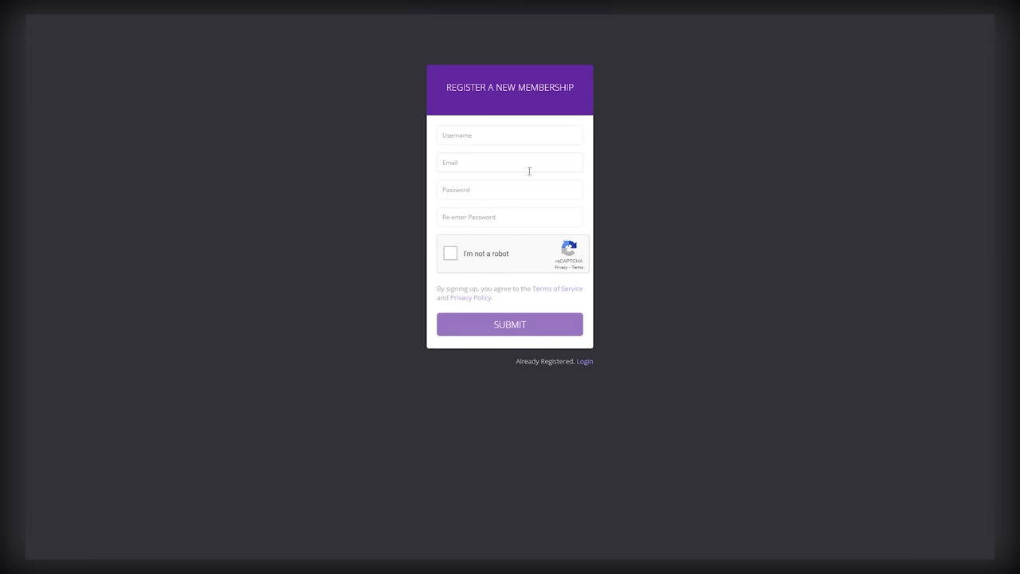
{"action": "mouse_move", "coordinate": [529, 127]}
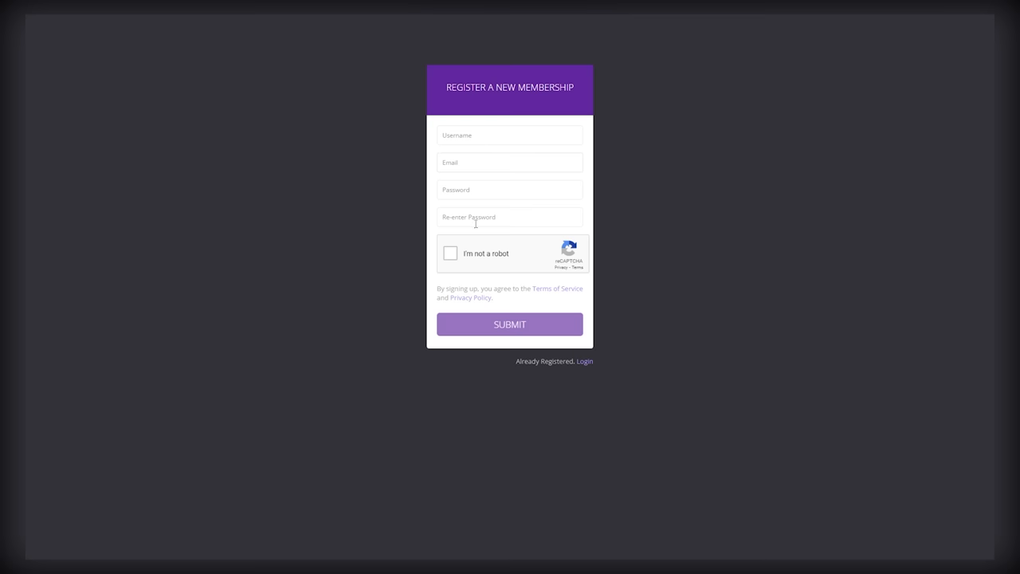
{"action": "left_click", "coordinate": [449, 251]}
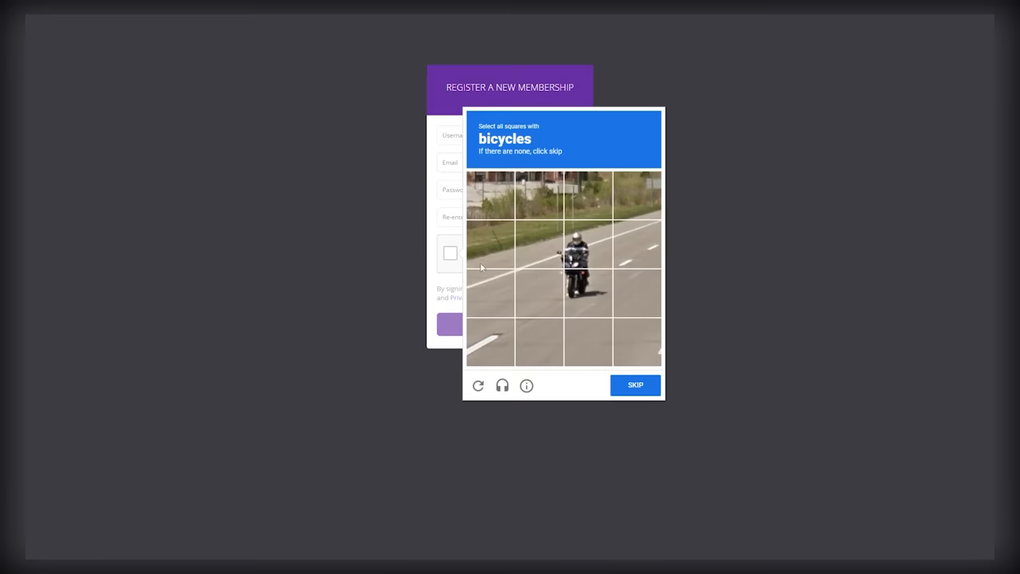
{"action": "left_click", "coordinate": [634, 384]}
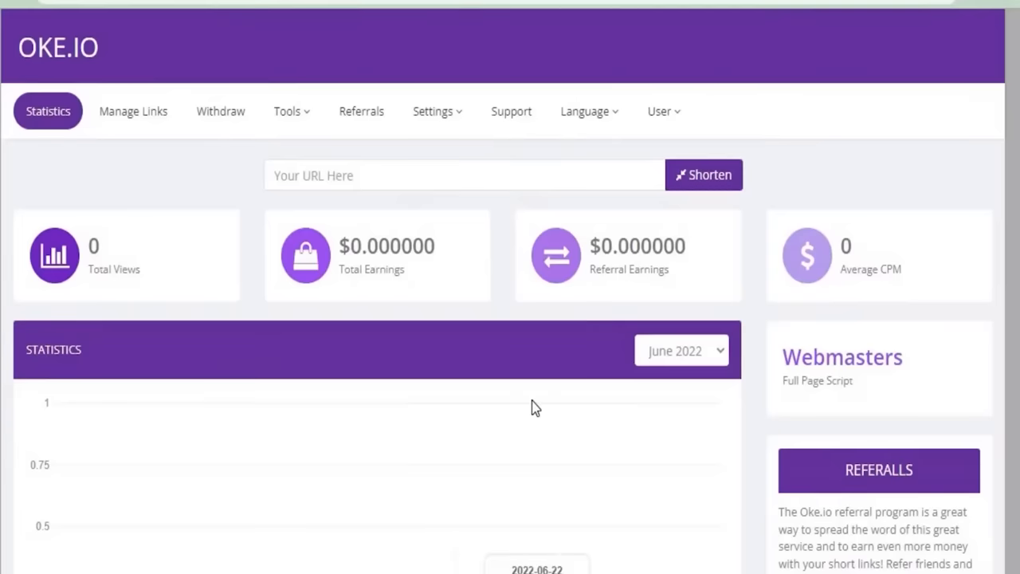
{"action": "mouse_move", "coordinate": [48, 112]}
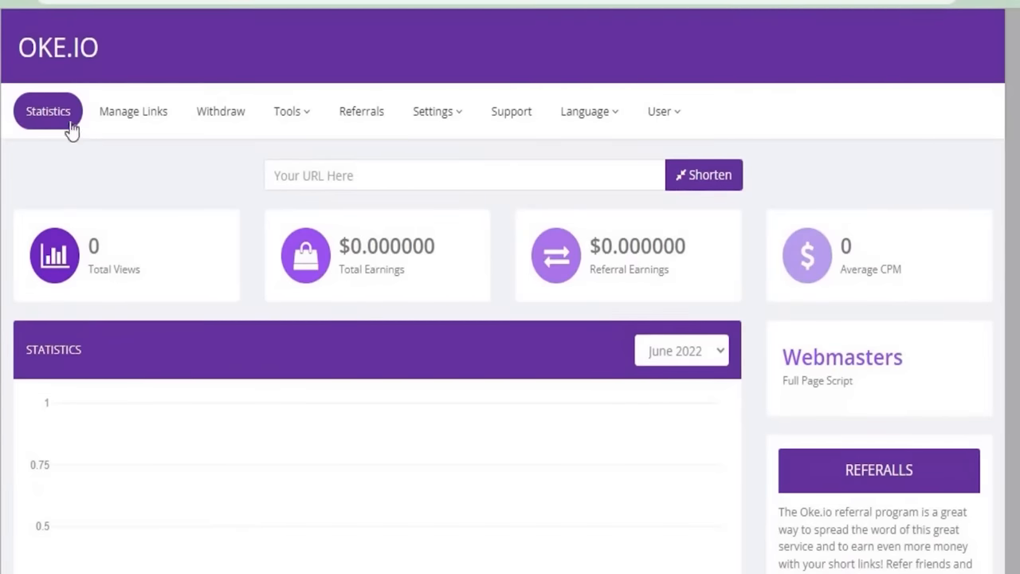
{"action": "mouse_move", "coordinate": [571, 400]}
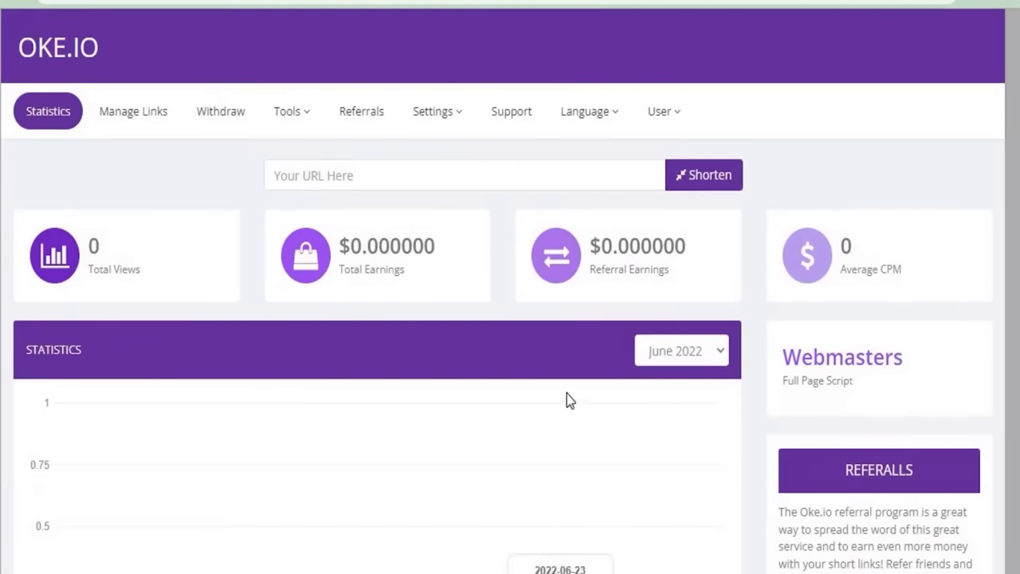
{"action": "mouse_move", "coordinate": [106, 188]}
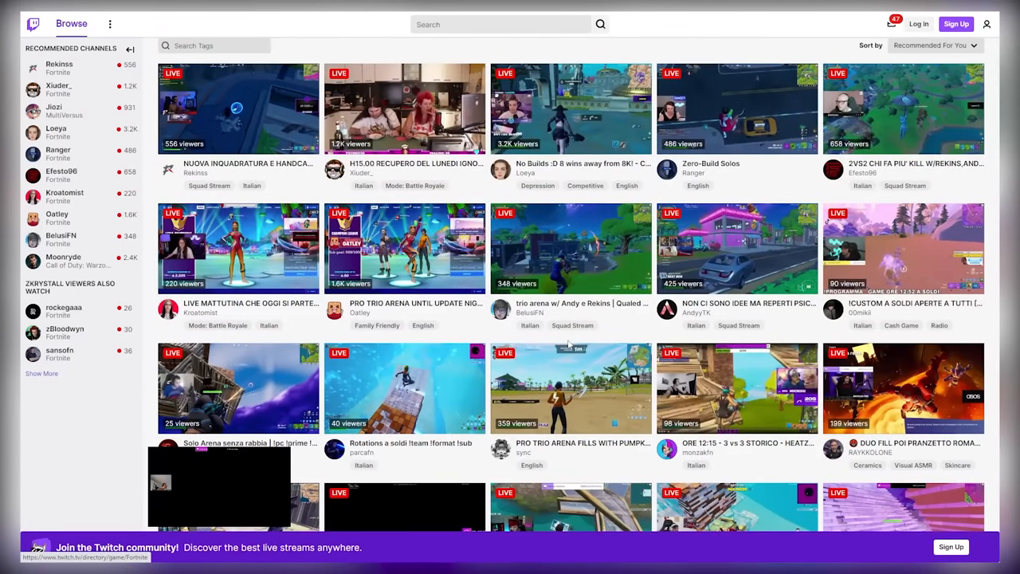
Step: Scroll through the Fortnite browse listings and open giorgy90's live stream
{"action": "scroll", "scroll_direction": "down", "scroll_amount": 3}
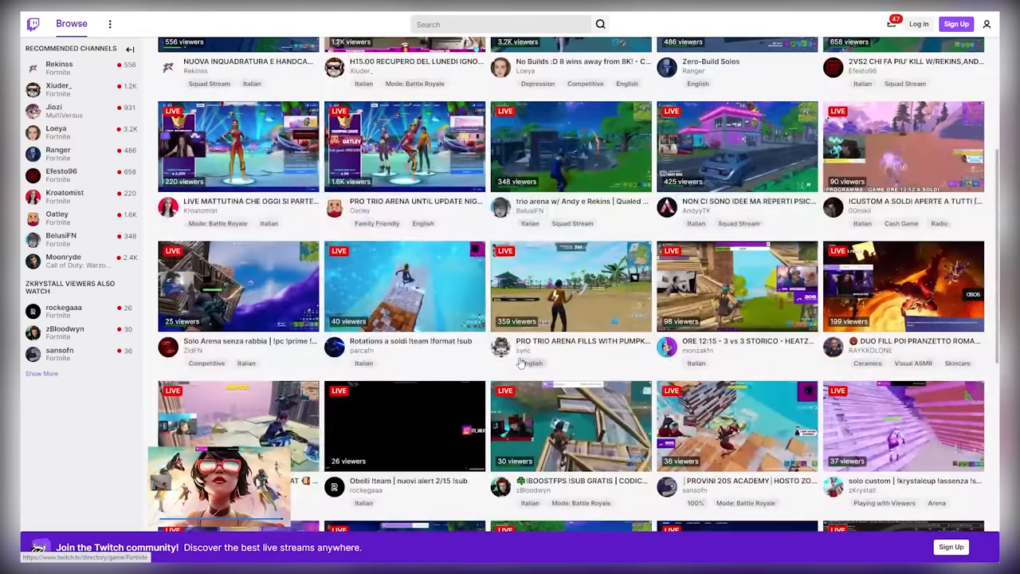
{"action": "scroll", "scroll_direction": "down", "scroll_amount": 3}
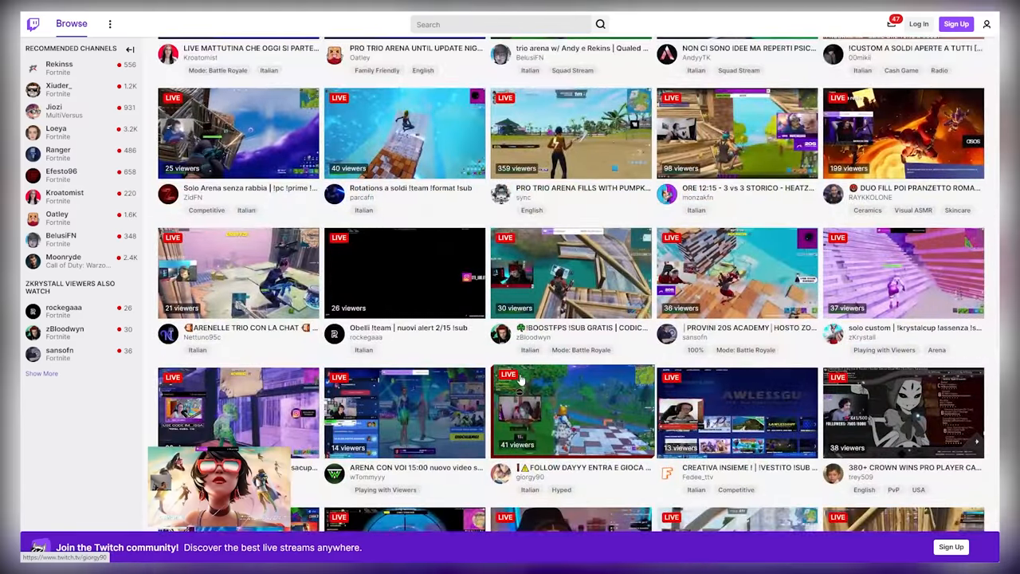
{"action": "scroll", "scroll_direction": "down", "scroll_amount": 3}
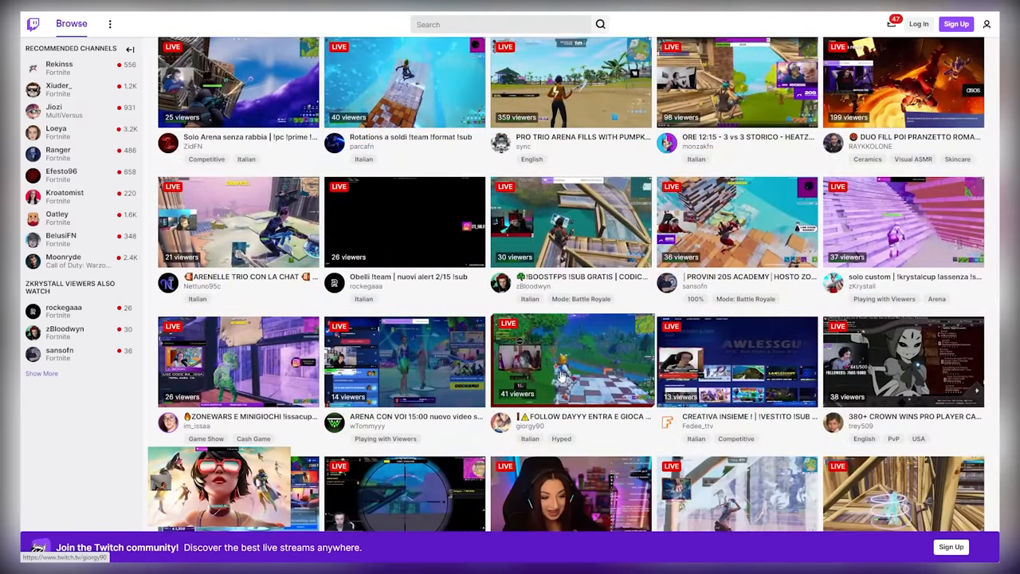
{"action": "scroll", "scroll_direction": "down", "scroll_amount": 3}
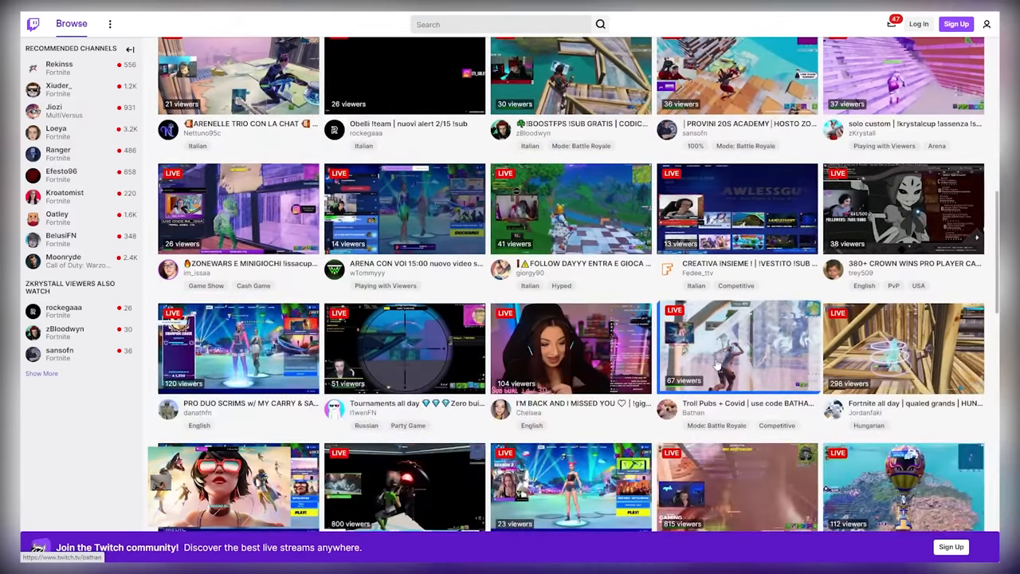
{"action": "scroll", "scroll_direction": "down", "scroll_amount": 3}
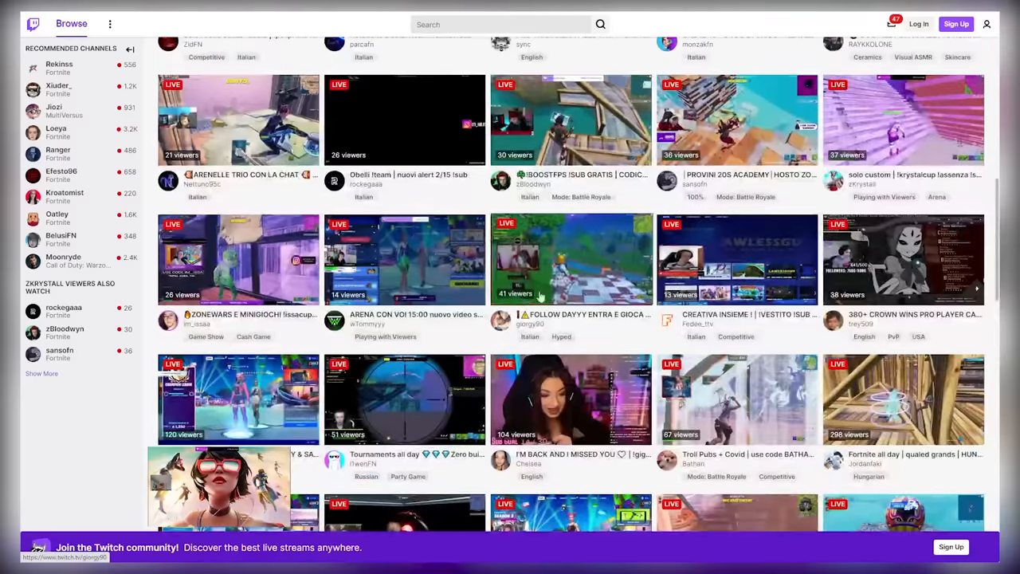
{"action": "scroll", "scroll_direction": "down", "scroll_amount": 3}
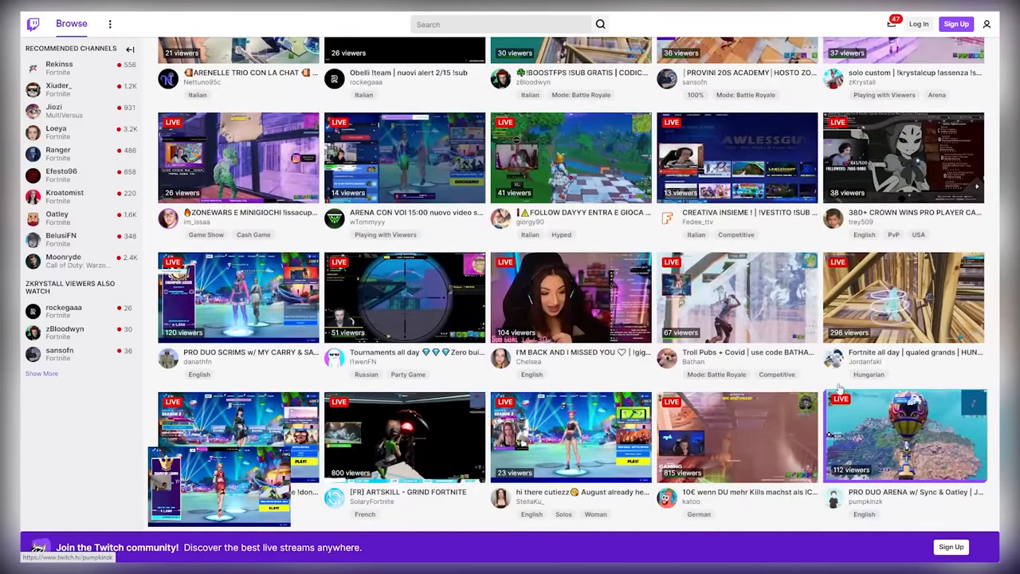
{"action": "left_click", "coordinate": [902, 434]}
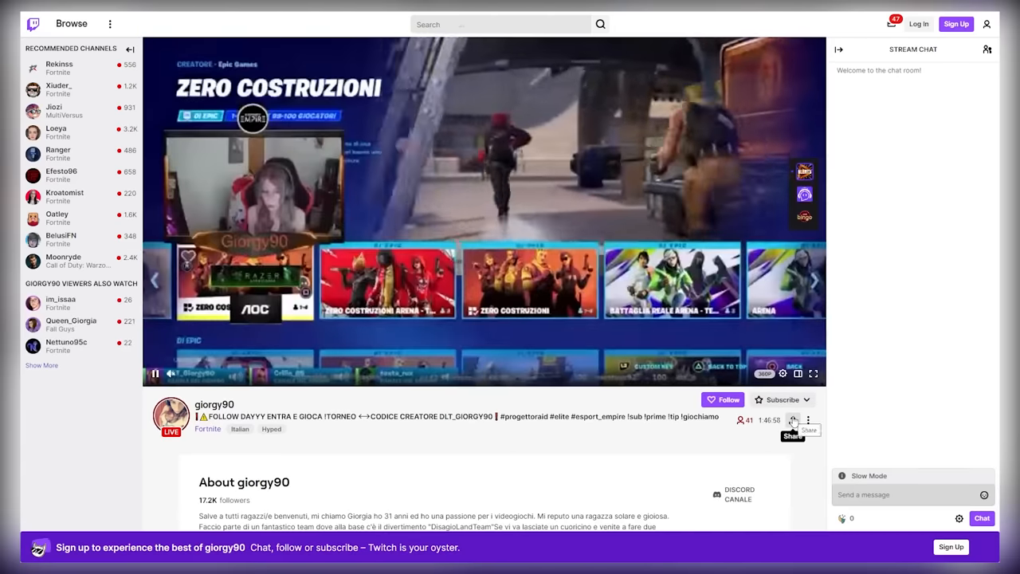
Step: Copy the open stream's link via Share and Copy to Clipboard
{"action": "left_click", "coordinate": [792, 421]}
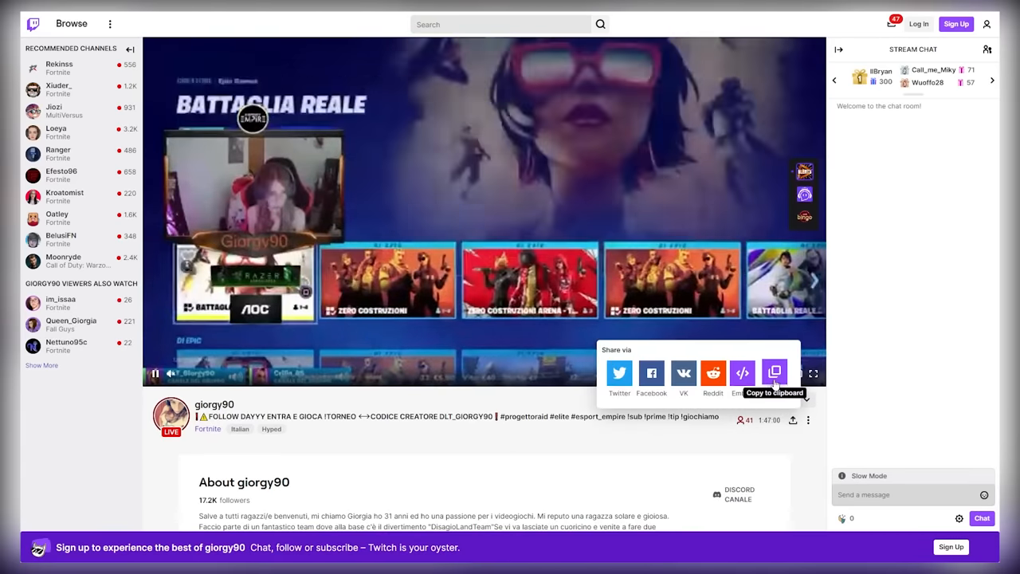
{"action": "left_click", "coordinate": [774, 373]}
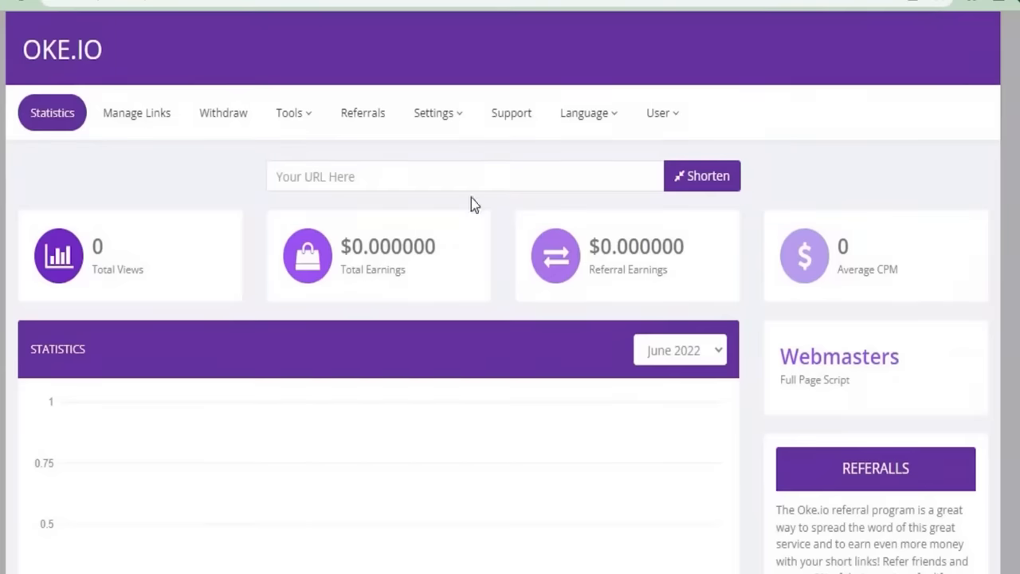
{"action": "type", "text": "https://www.twitch.tv/chica"}
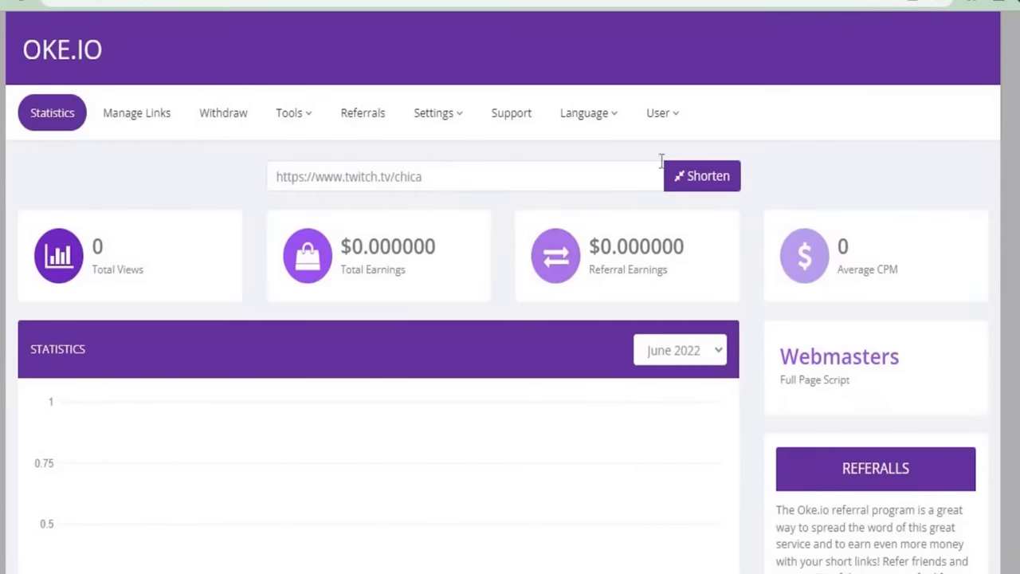
{"action": "left_click", "coordinate": [701, 175]}
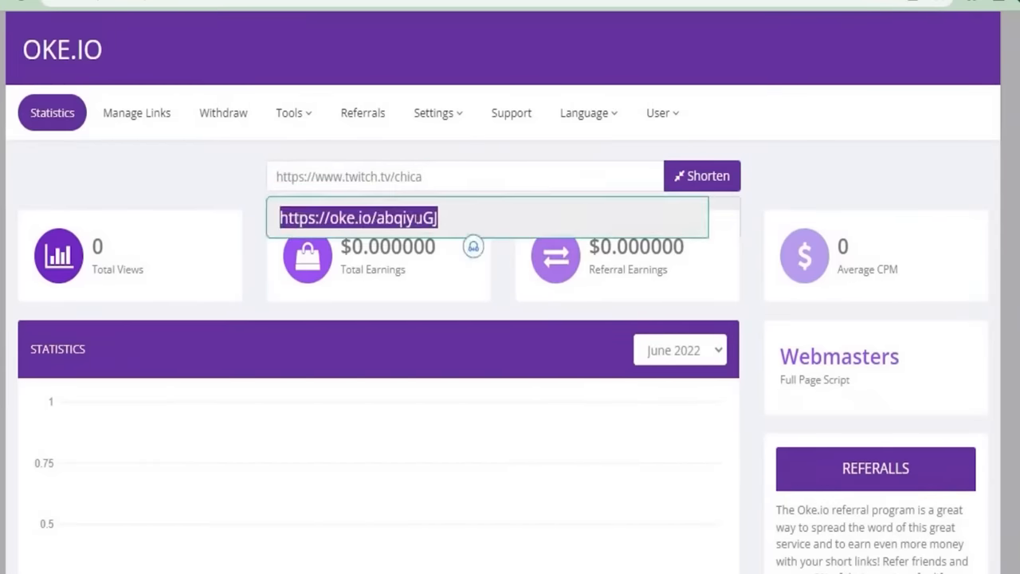
{"action": "right_click", "coordinate": [359, 216]}
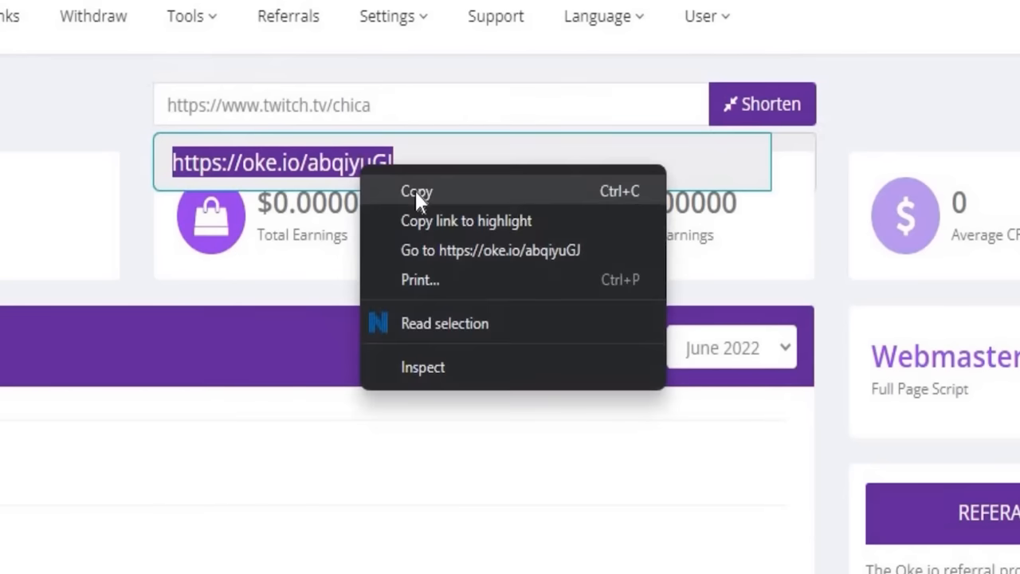
{"action": "left_click", "coordinate": [417, 191]}
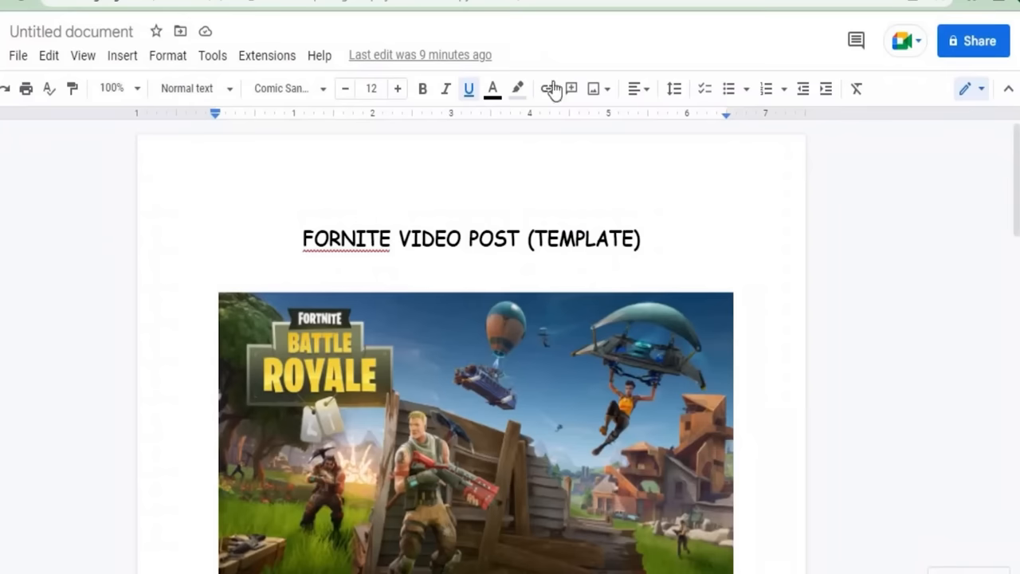
{"action": "scroll", "scroll_direction": "down", "scroll_amount": 3}
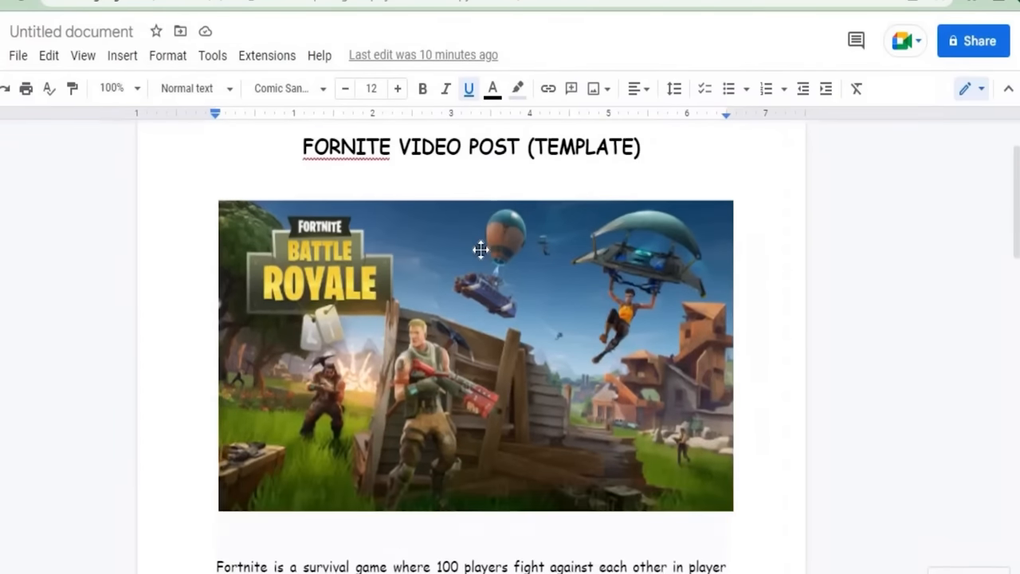
{"action": "scroll", "scroll_direction": "down", "scroll_amount": 3}
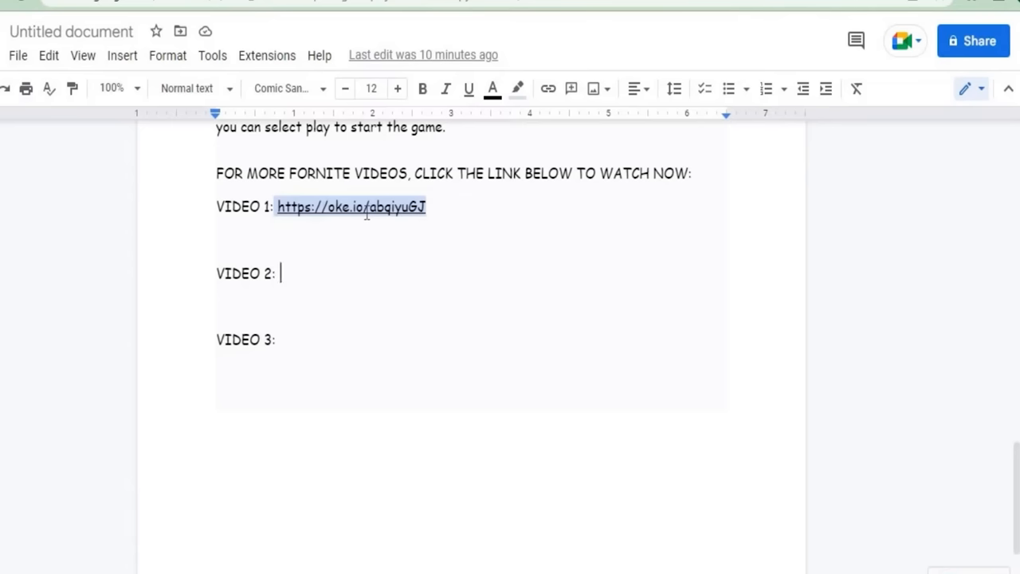
{"action": "mouse_move", "coordinate": [373, 156]}
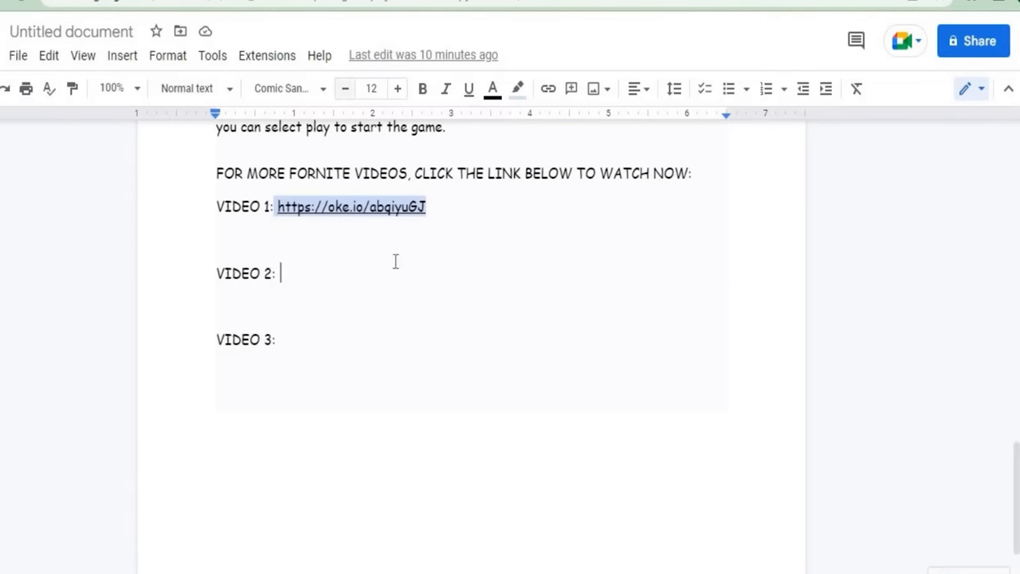
{"action": "double_click", "coordinate": [350, 207]}
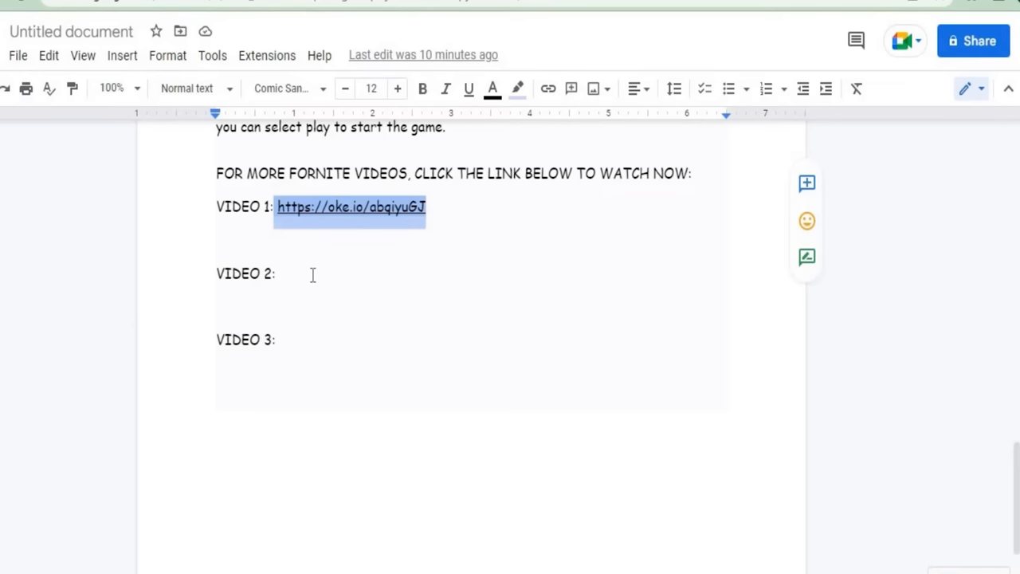
{"action": "left_click", "coordinate": [280, 274]}
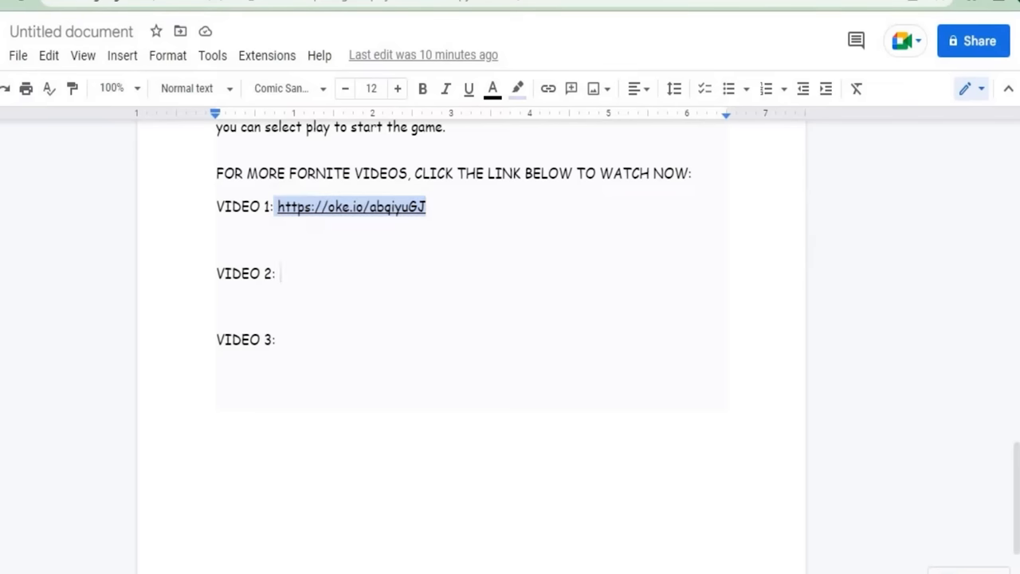
{"action": "left_click", "coordinate": [350, 207]}
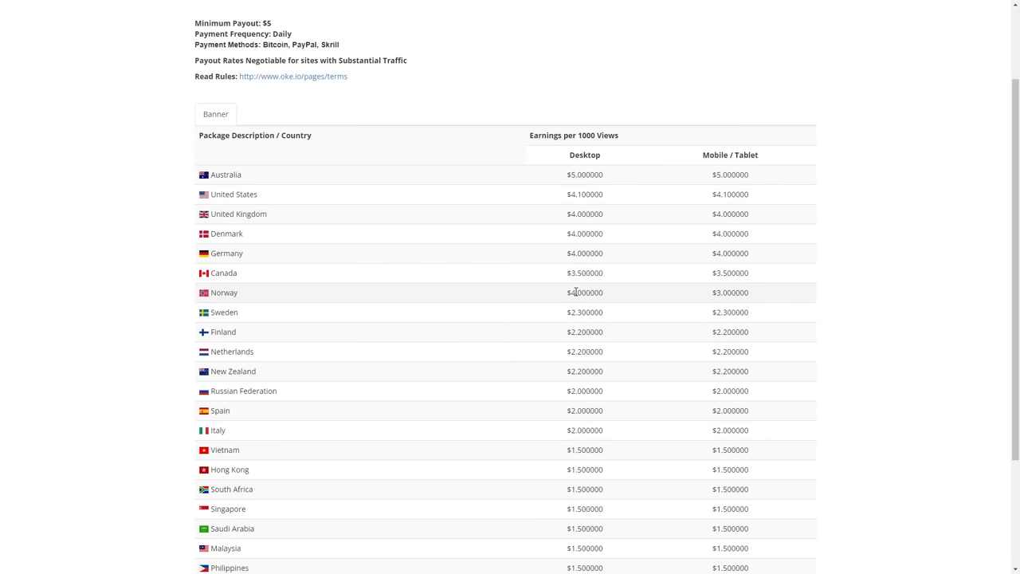
{"action": "double_click", "coordinate": [583, 293]}
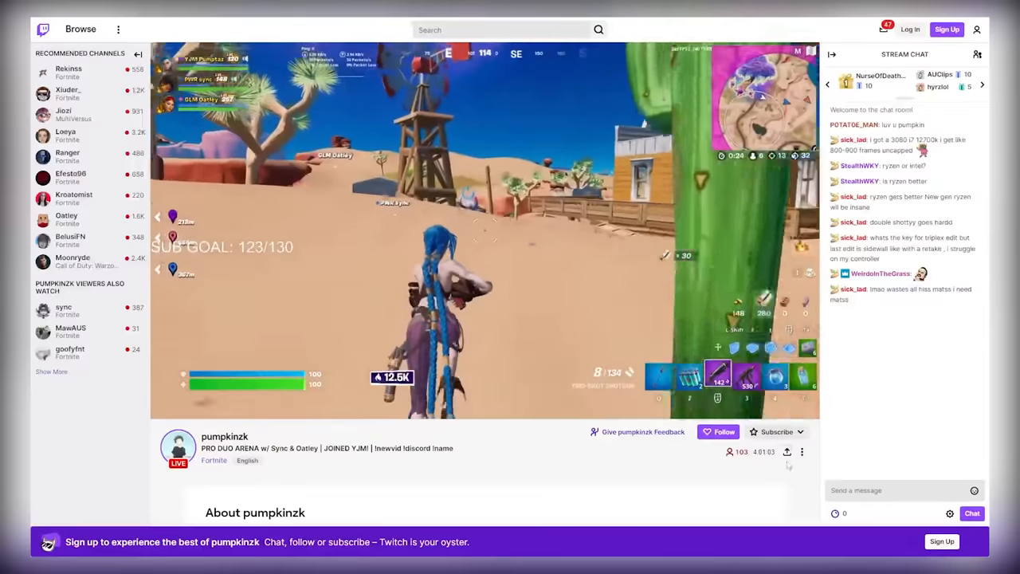
{"action": "left_click", "coordinate": [787, 453]}
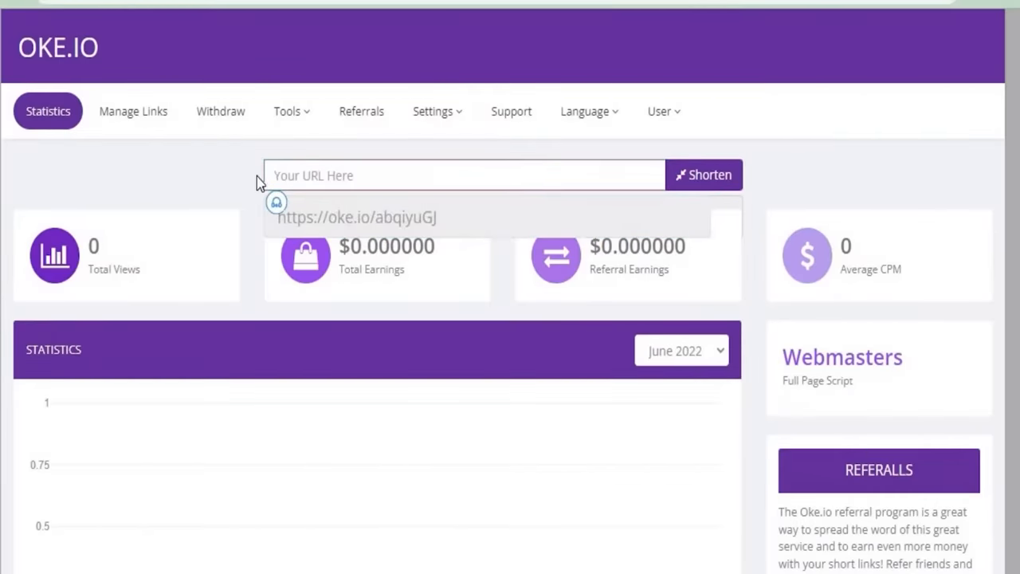
{"action": "type", "text": "https://www.twitch.tv/replays"}
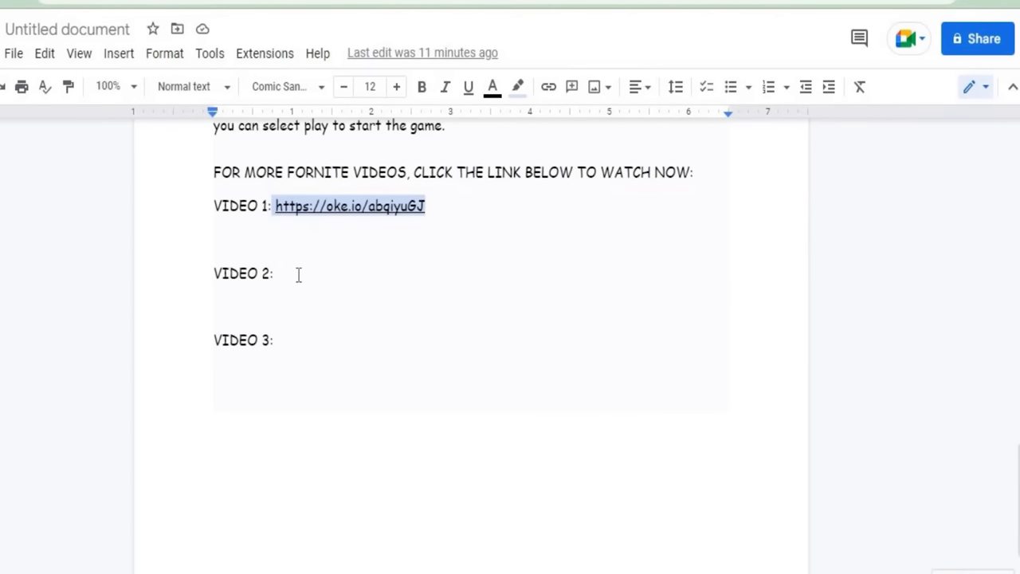
Step: Paste the copied short link after 'VIDEO 2:' via the context menu
{"action": "right_click", "coordinate": [279, 274]}
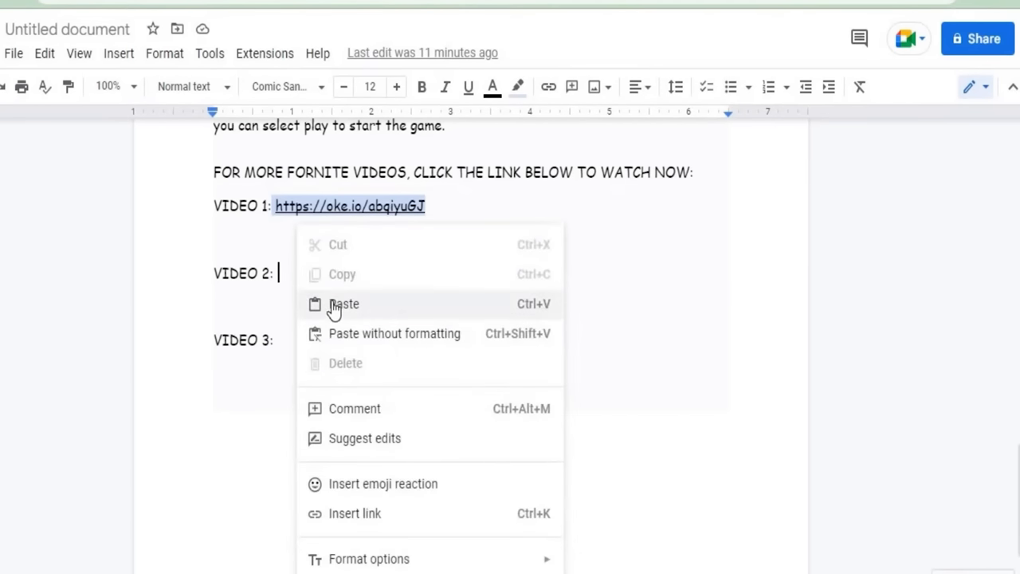
{"action": "left_click", "coordinate": [344, 303]}
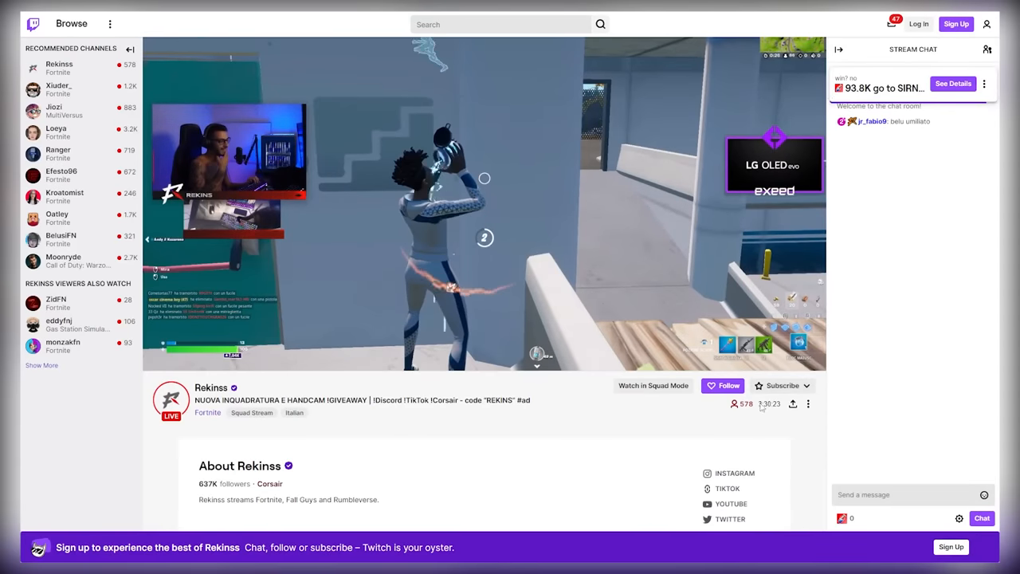
Step: Copy the Rekinss Fortnite stream link from the Twitch Share menu
{"action": "left_click", "coordinate": [792, 403]}
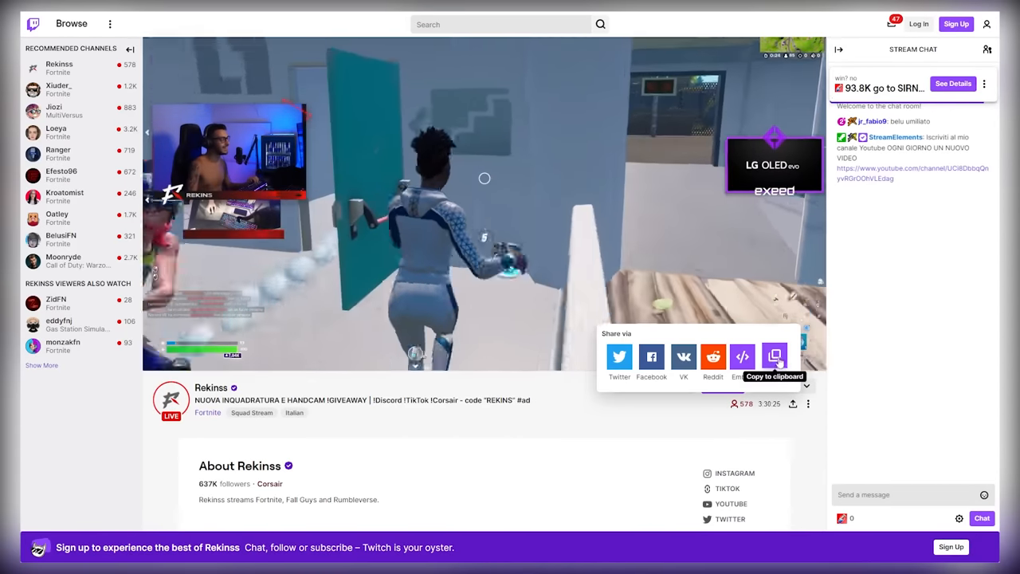
{"action": "left_click", "coordinate": [775, 357]}
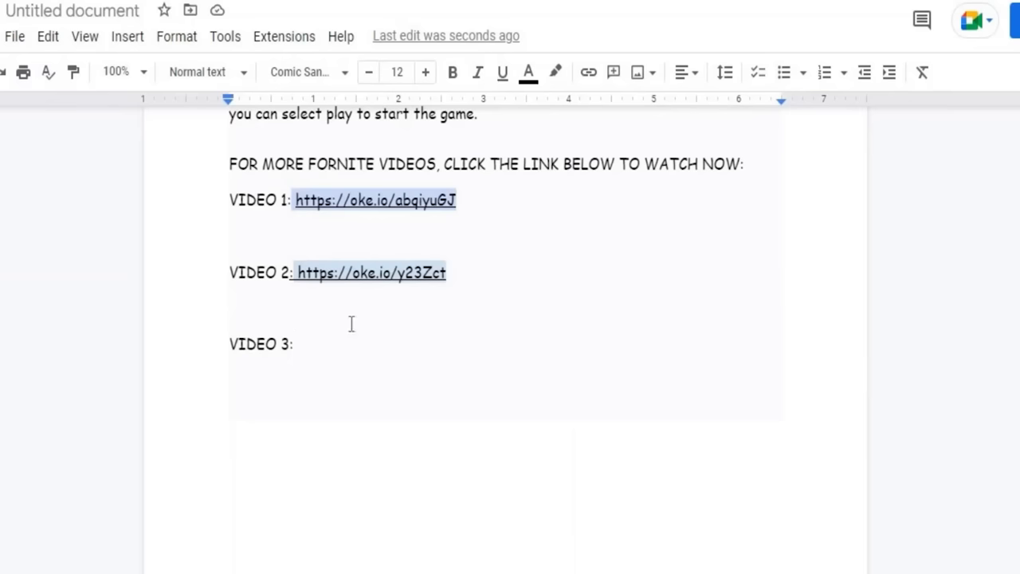
{"action": "type", "text": "https://oke.io/9trf"}
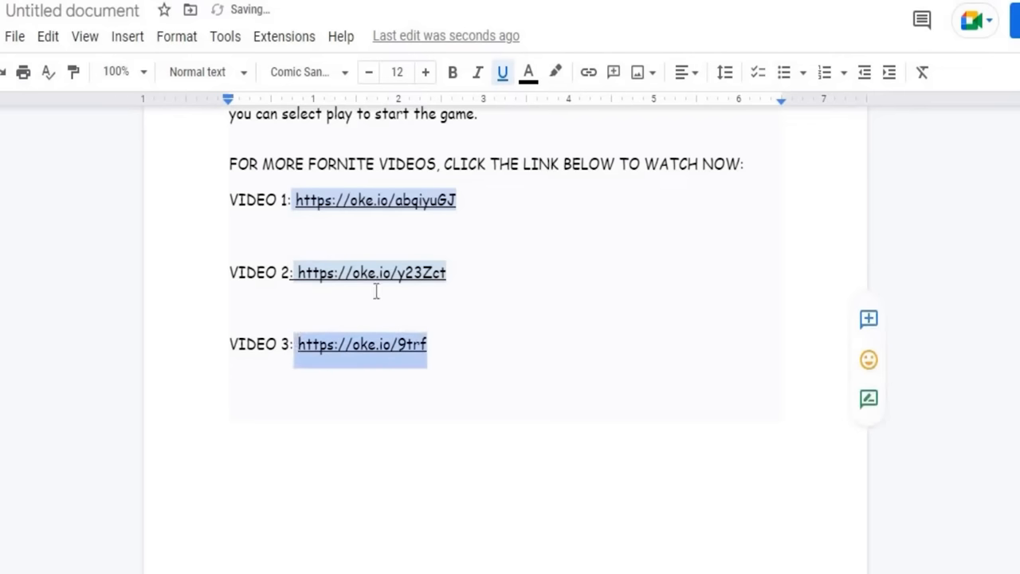
{"action": "left_click", "coordinate": [554, 71]}
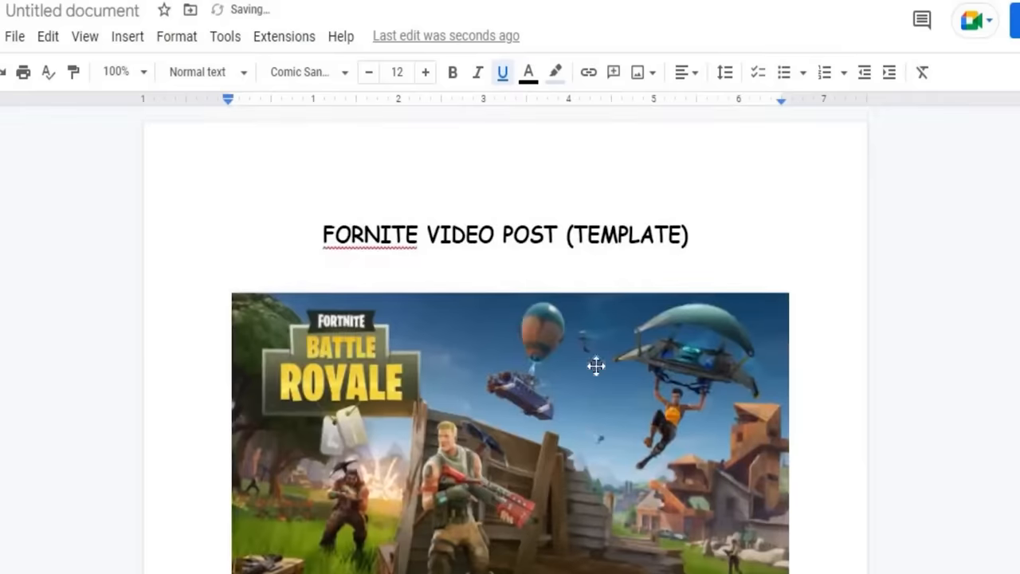
{"action": "triple_click", "coordinate": [505, 234]}
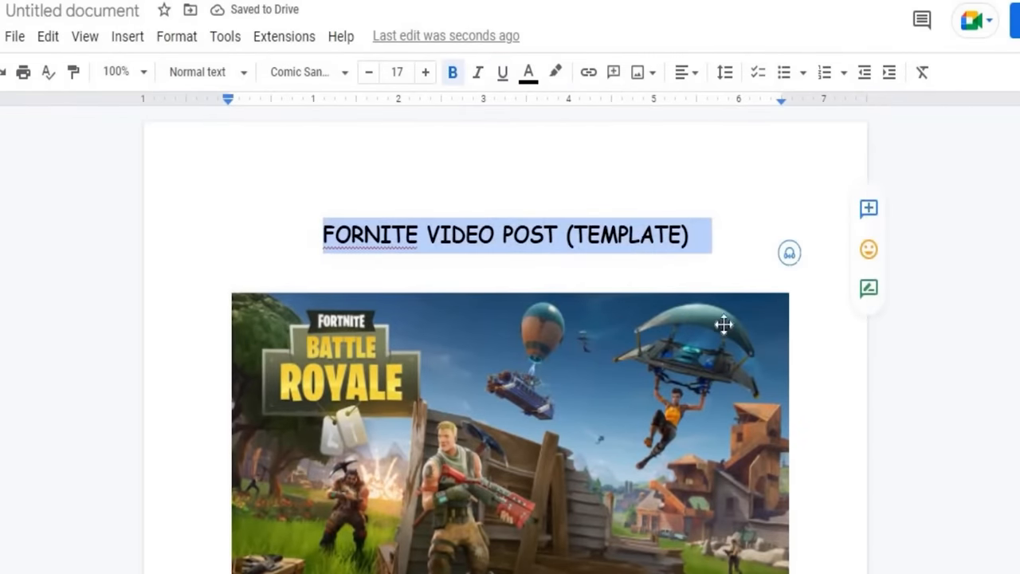
{"action": "left_click", "coordinate": [695, 234]}
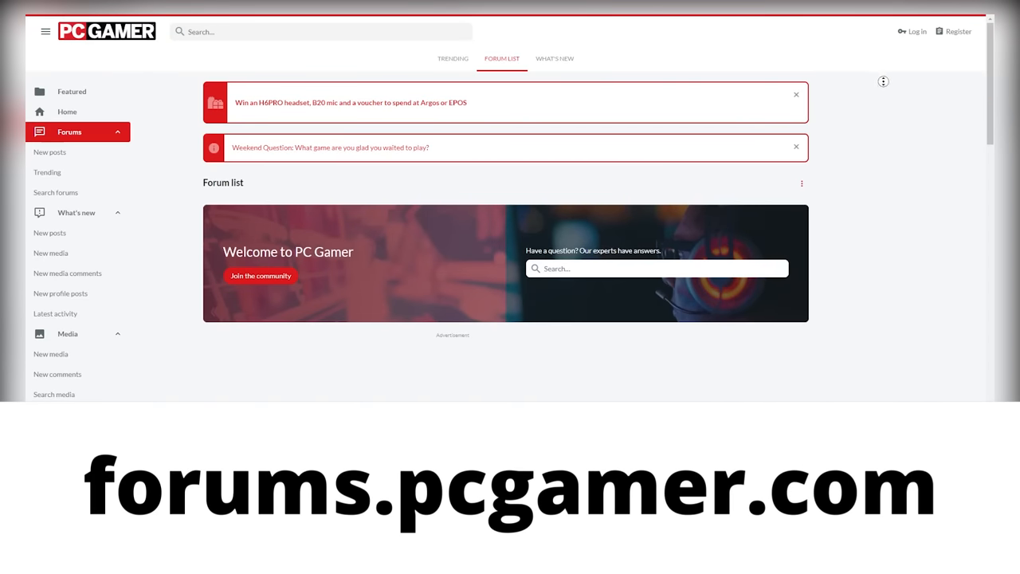
Step: Browse the General Gaming forum and read the 'Movement game for two' thread
{"action": "scroll", "scroll_direction": "down", "scroll_amount": 3}
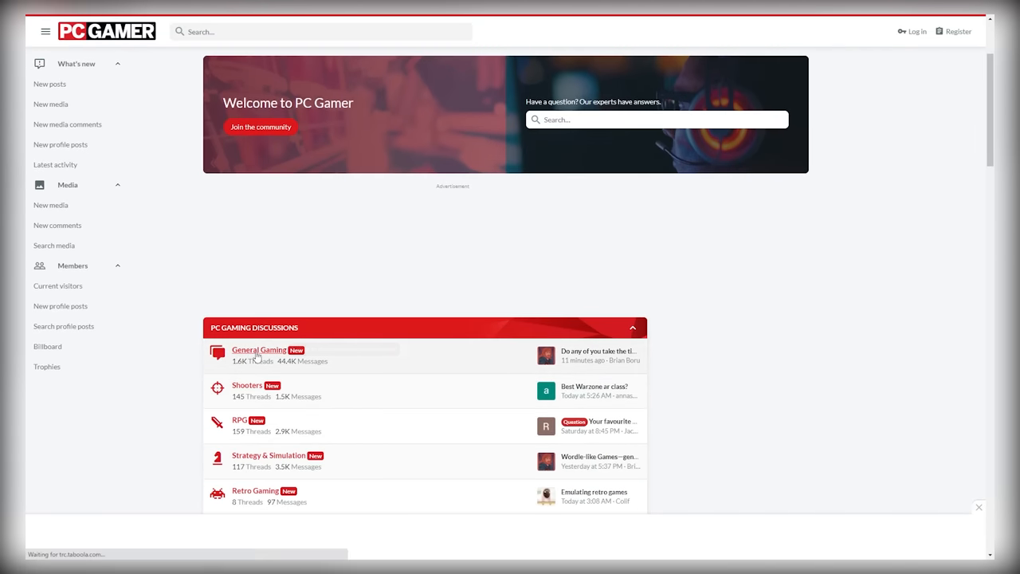
{"action": "left_click", "coordinate": [258, 350]}
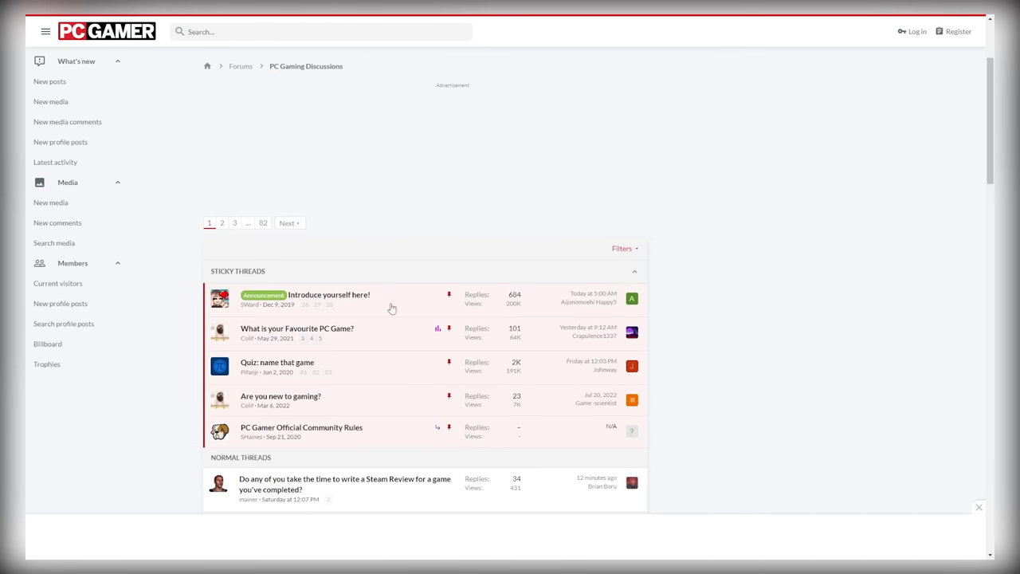
{"action": "scroll", "scroll_direction": "down", "scroll_amount": 3}
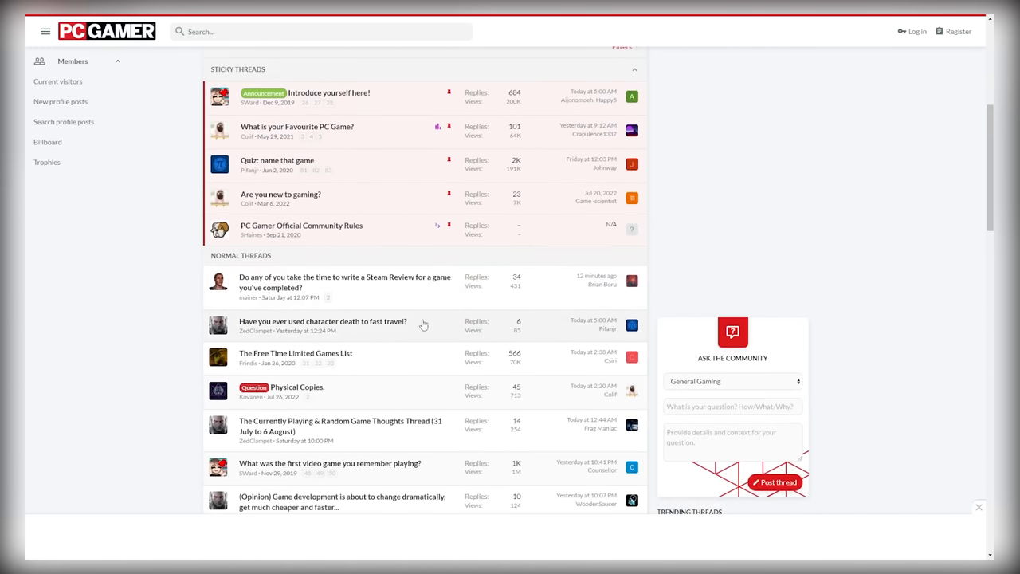
{"action": "scroll", "scroll_direction": "down", "scroll_amount": 3}
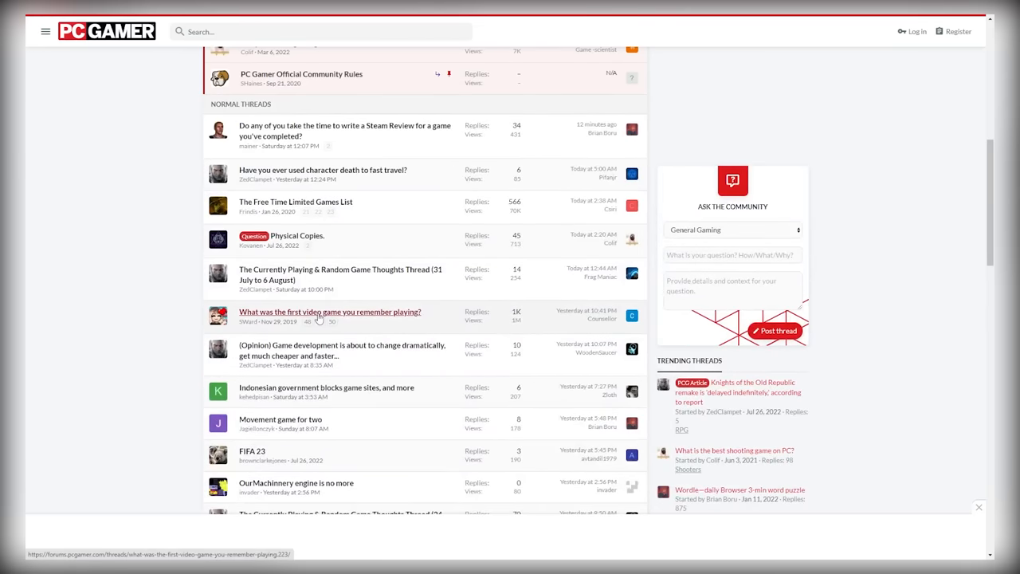
{"action": "scroll", "scroll_direction": "down", "scroll_amount": 3}
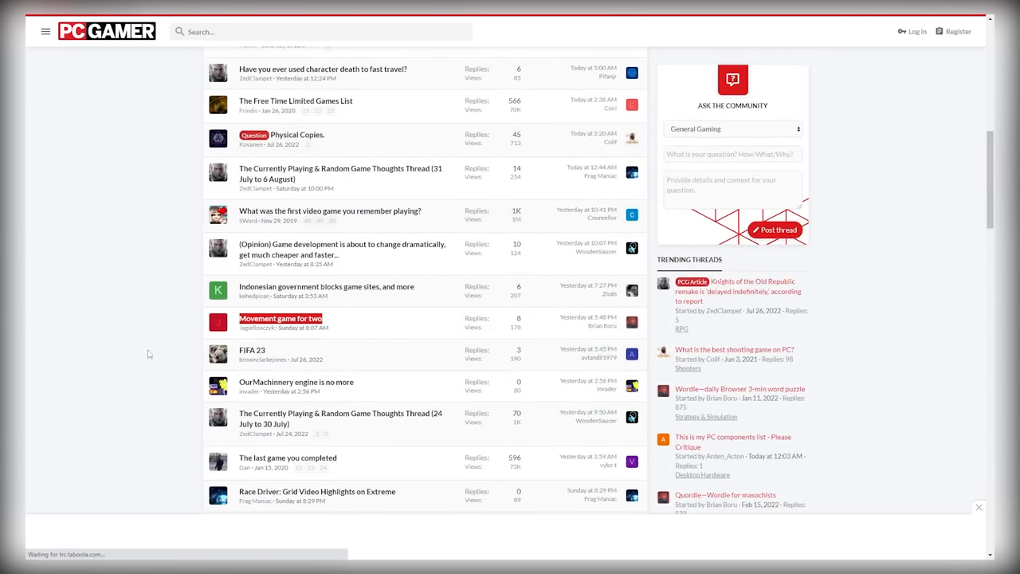
{"action": "left_click", "coordinate": [280, 319]}
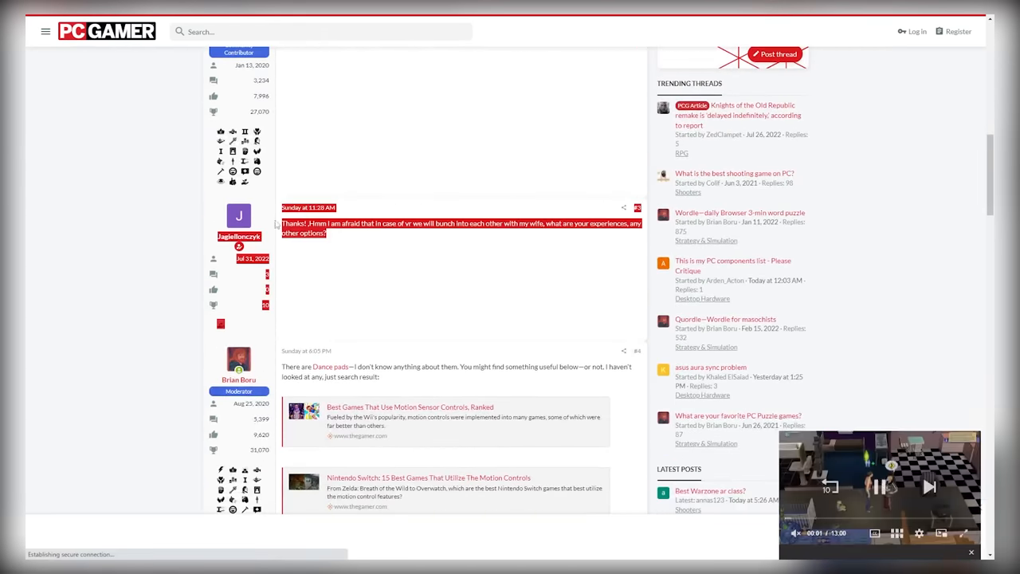
{"action": "scroll", "scroll_direction": "down", "scroll_amount": 3}
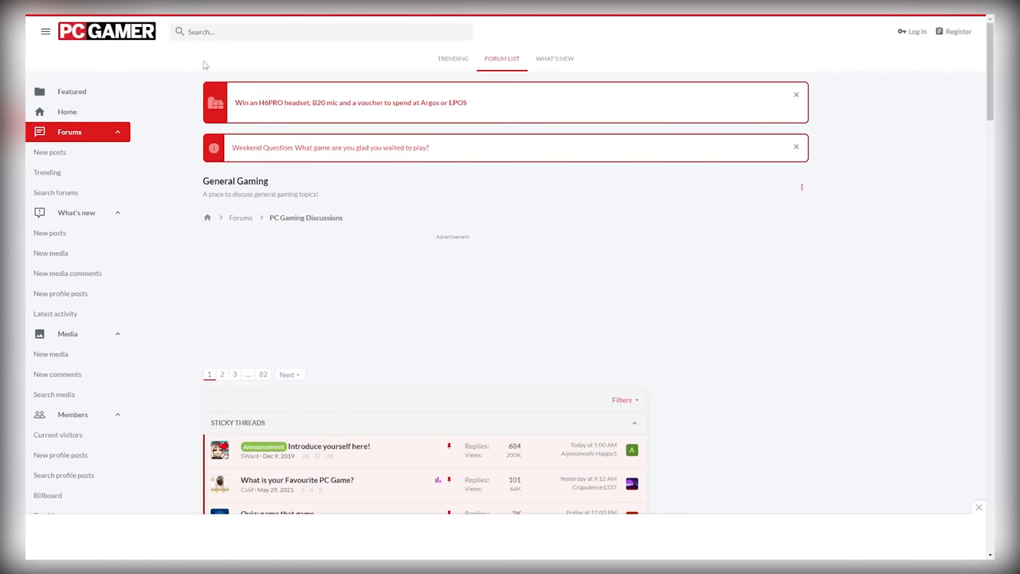
Step: Search the PC Gamer forums for 'fortnite'
{"action": "left_click", "coordinate": [318, 31]}
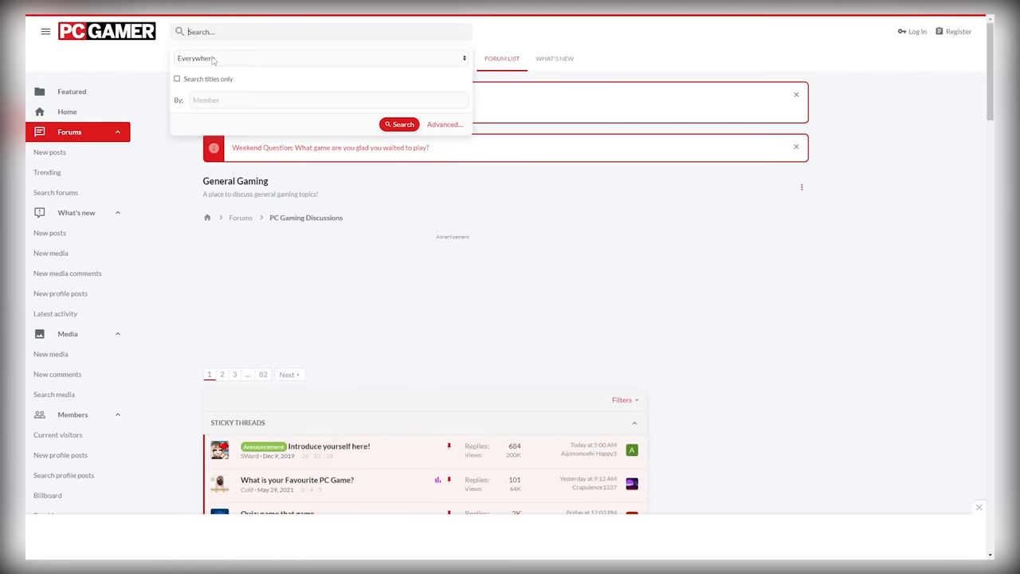
{"action": "type", "text": "fortni"}
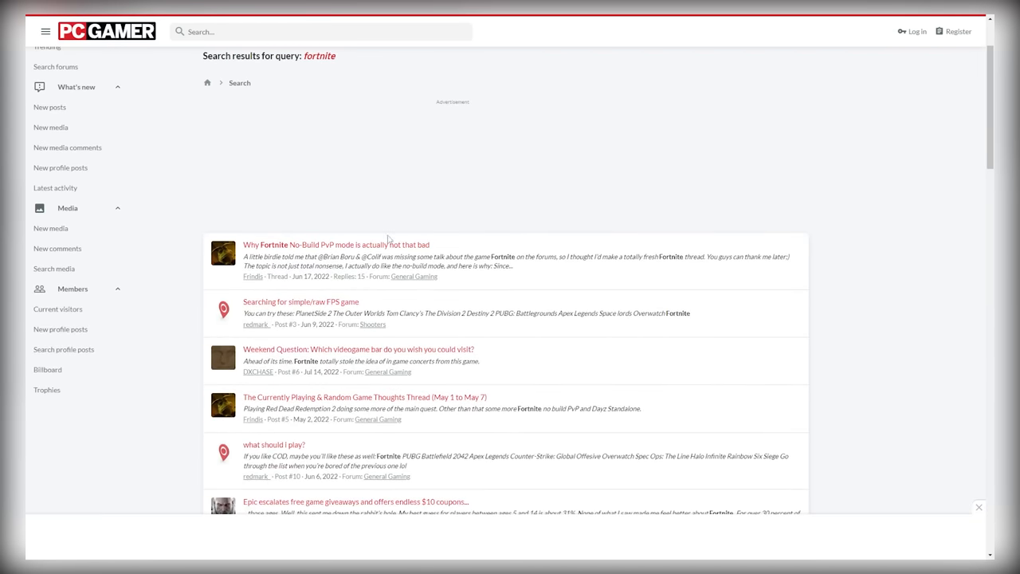
{"action": "scroll", "scroll_direction": "down", "scroll_amount": 3}
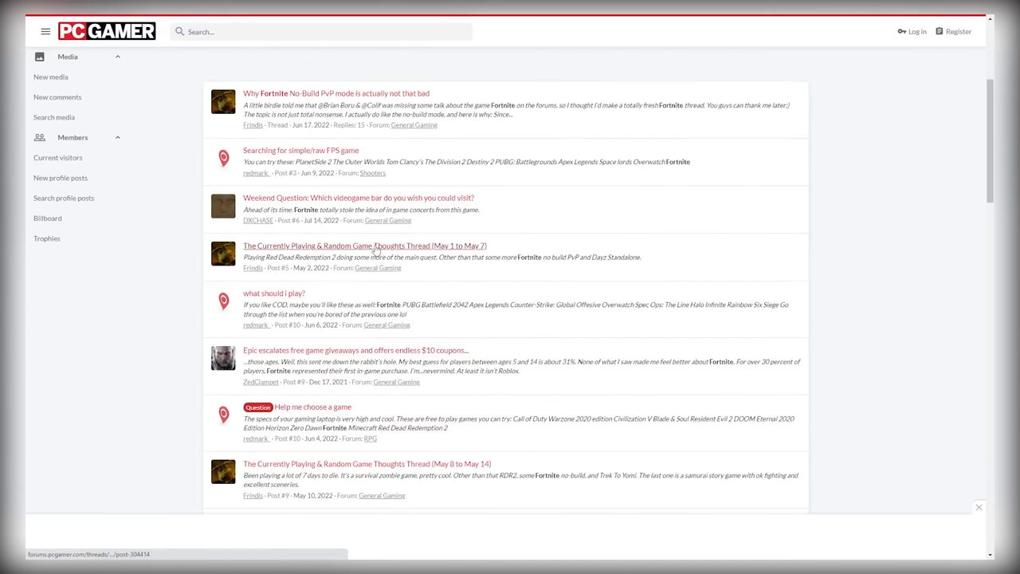
{"action": "scroll", "scroll_direction": "down", "scroll_amount": 3}
{"action": "type", "text": "f"}
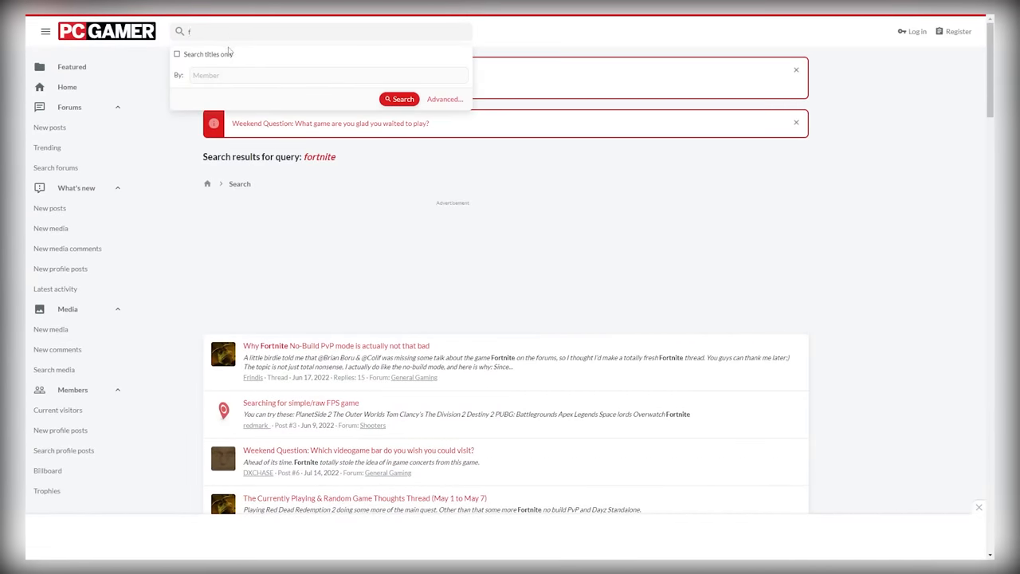
{"action": "type", "text": "ortnite"}
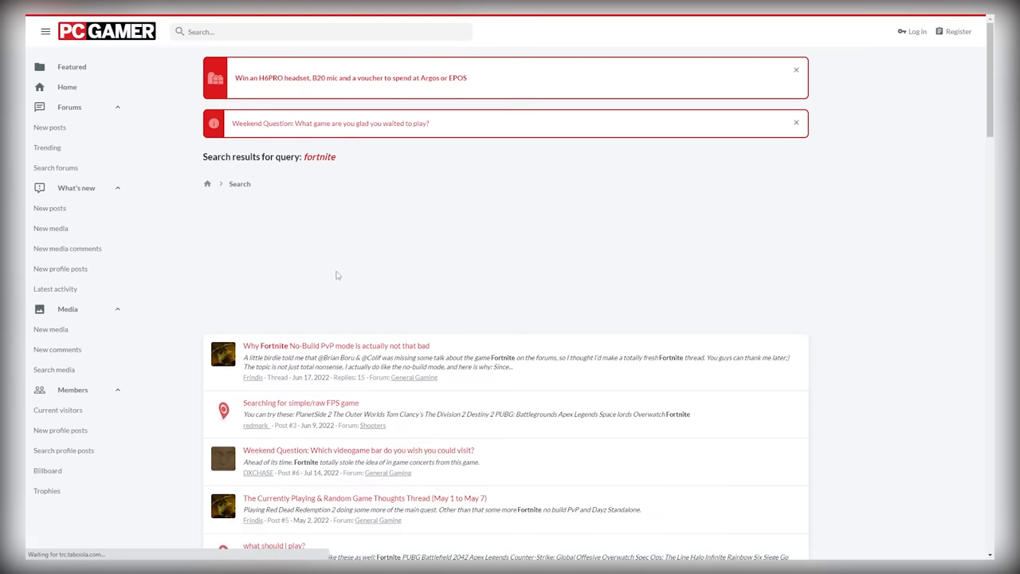
Step: Read through the replies of the 'Why Fortnite No-Build PvP mode is actually not that bad' thread
{"action": "left_click", "coordinate": [337, 344]}
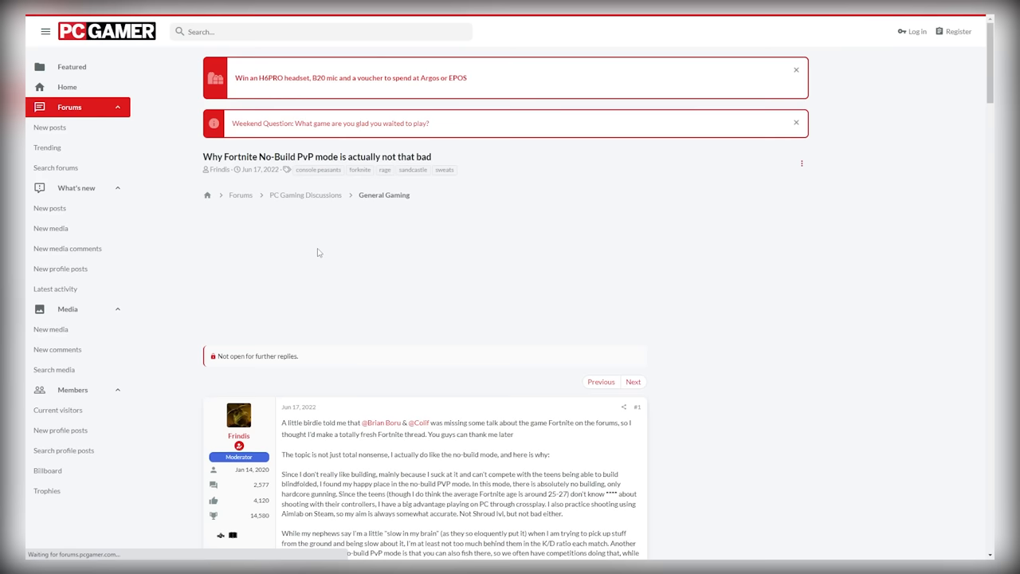
{"action": "scroll", "scroll_direction": "down", "scroll_amount": 3}
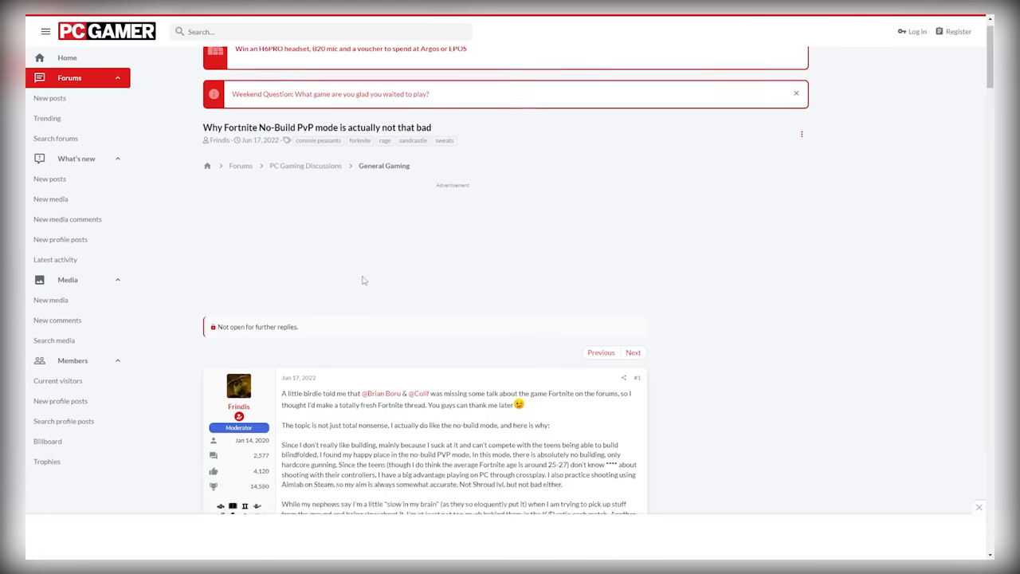
{"action": "scroll", "scroll_direction": "down", "scroll_amount": 3}
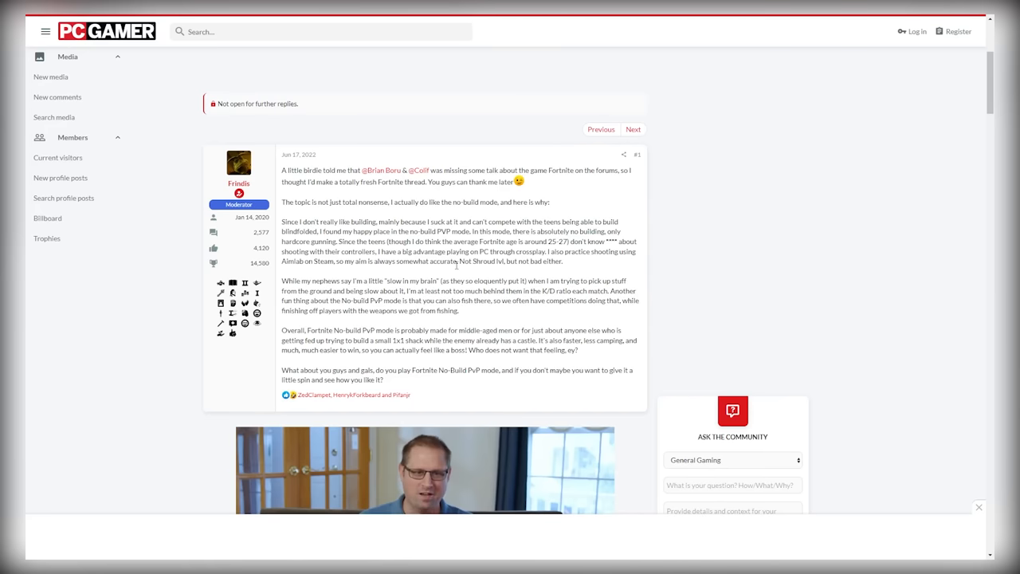
{"action": "scroll", "scroll_direction": "down", "scroll_amount": 3}
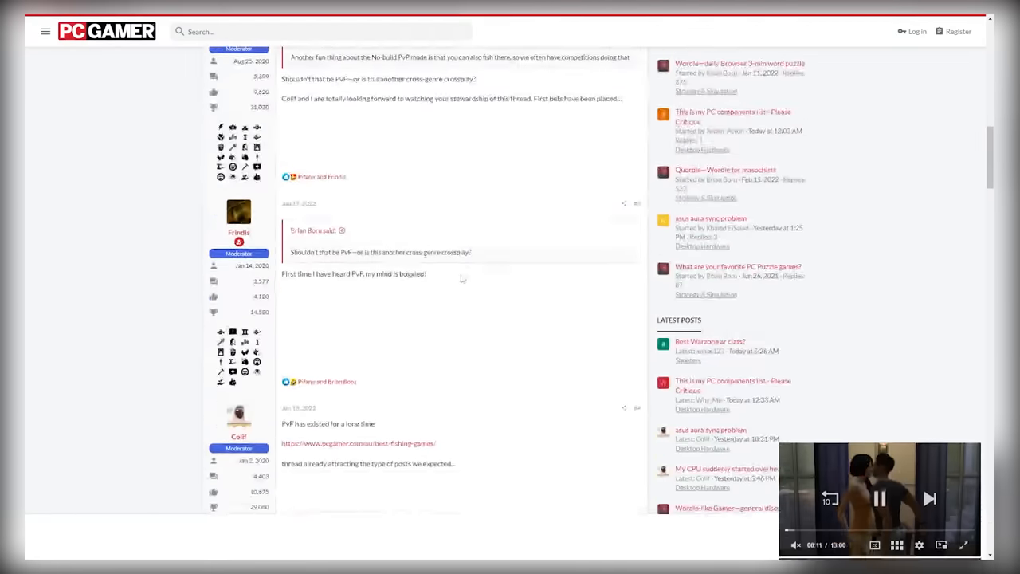
{"action": "scroll", "scroll_direction": "down", "scroll_amount": 3}
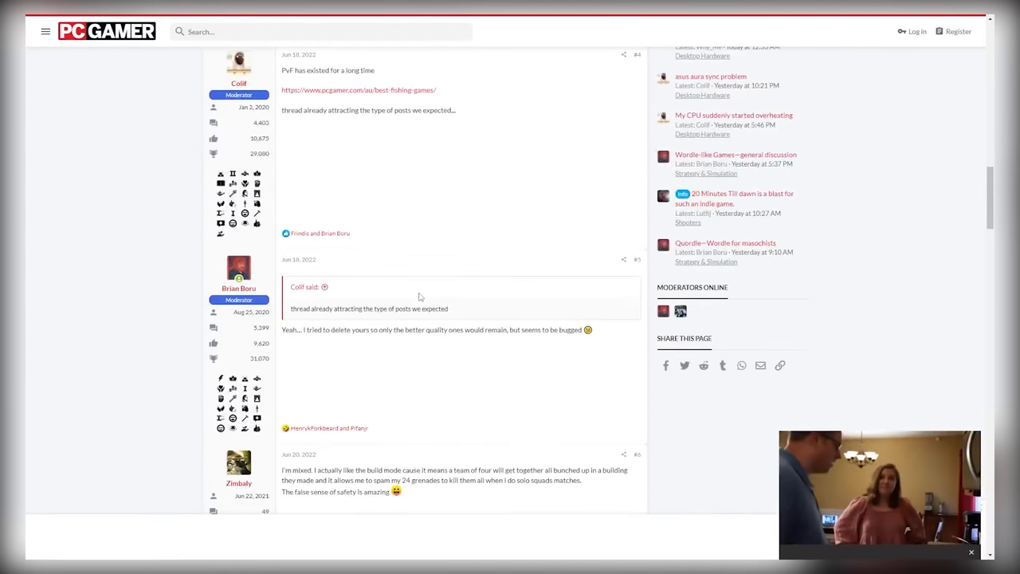
{"action": "scroll", "scroll_direction": "down", "scroll_amount": 3}
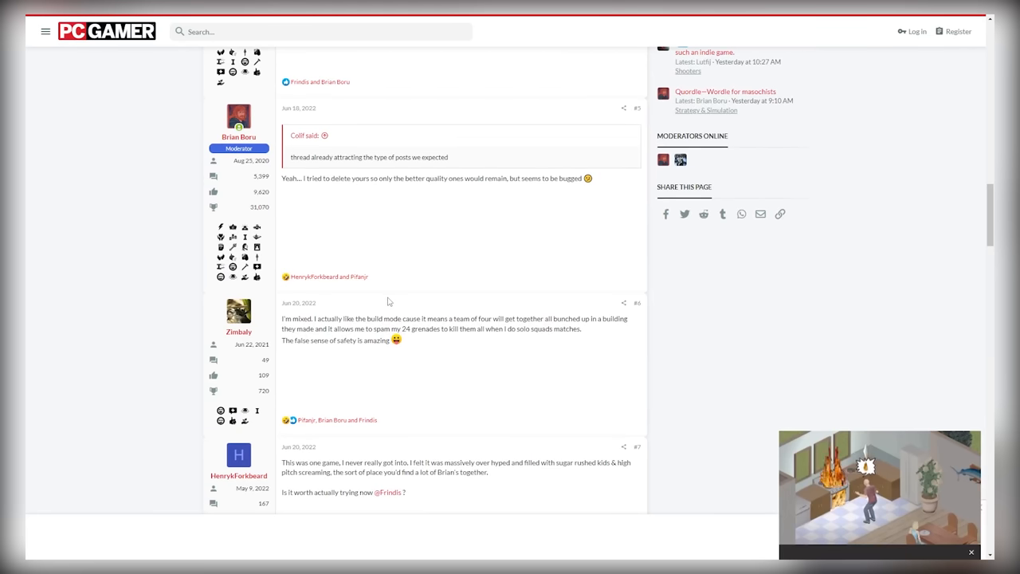